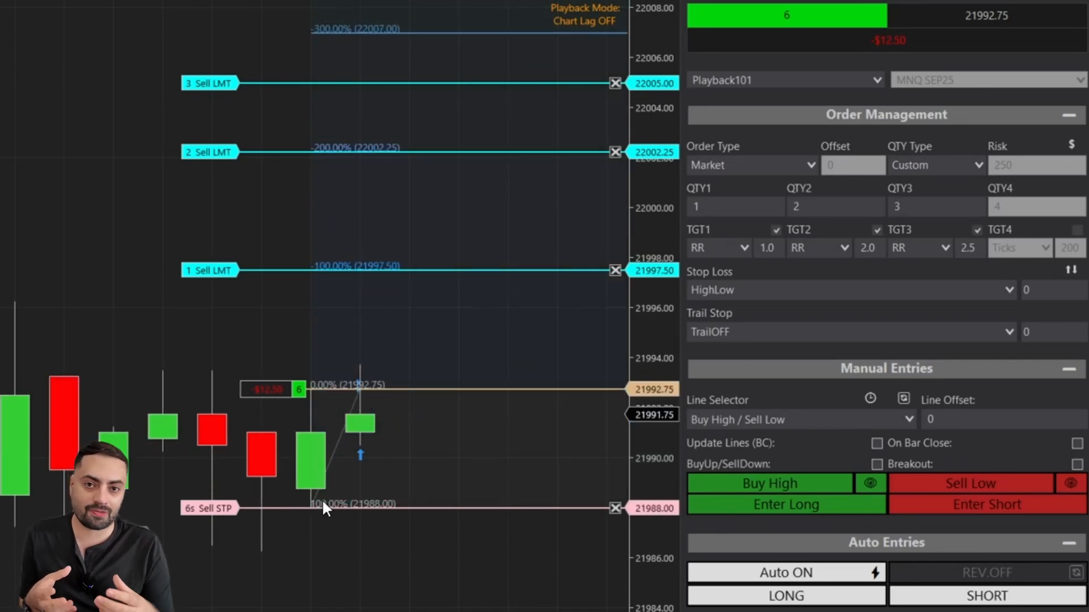
Step: Bring up the Predator user guide page on tradesaber.com and scroll through its tutorial index
click(766, 248)
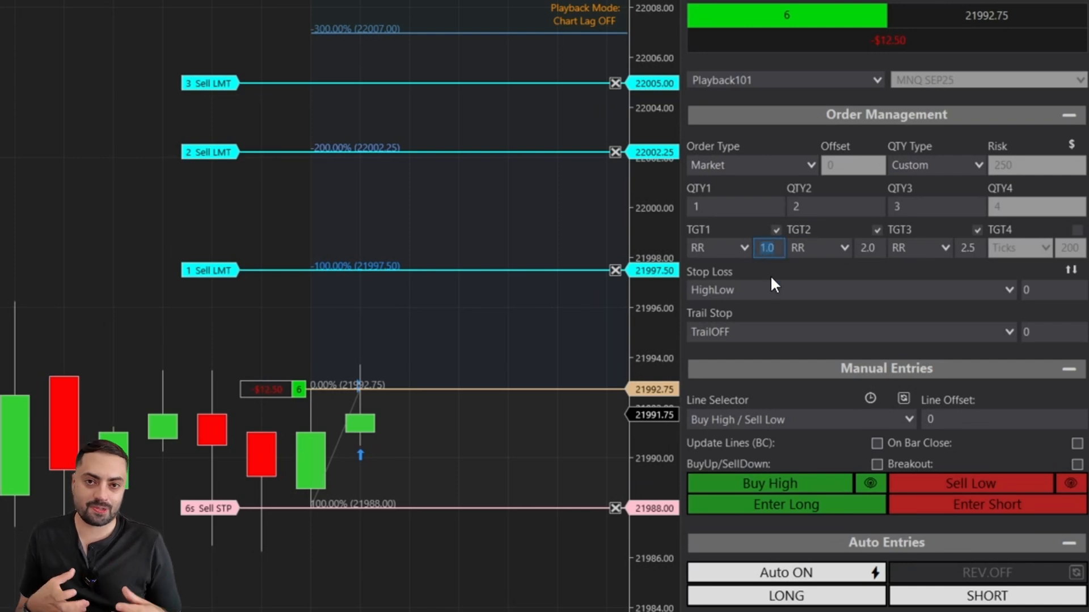
mouse_move(310, 534)
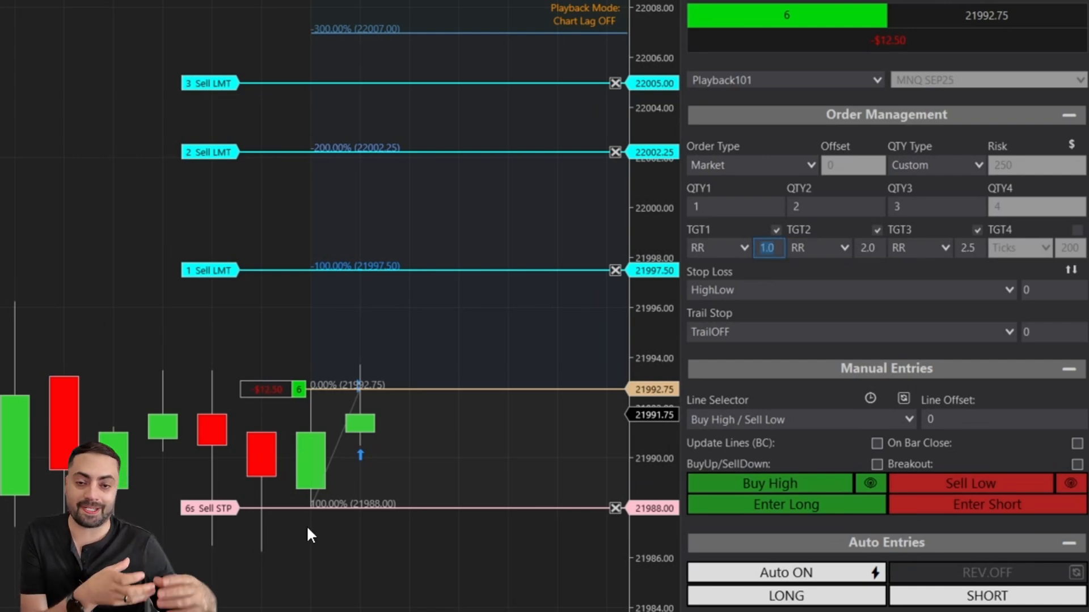
click(970, 249)
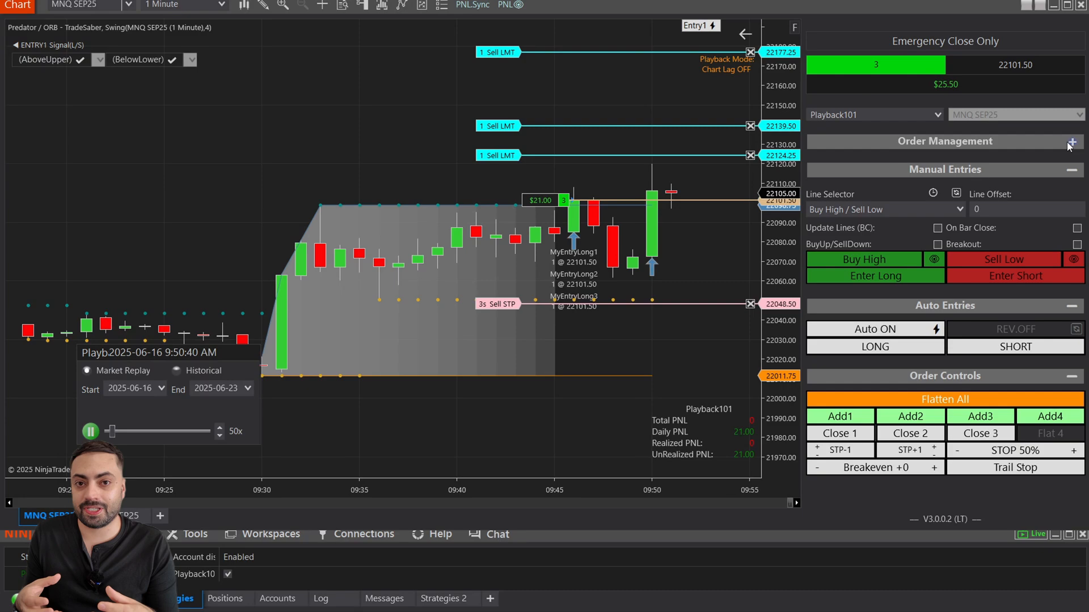
click(1072, 142)
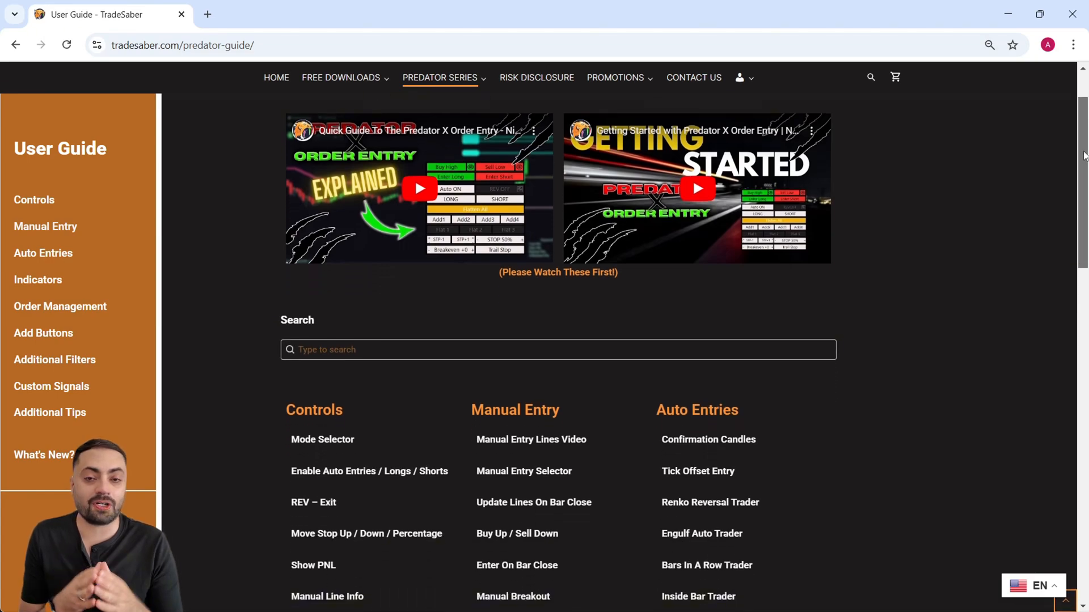
scroll(down, 3)
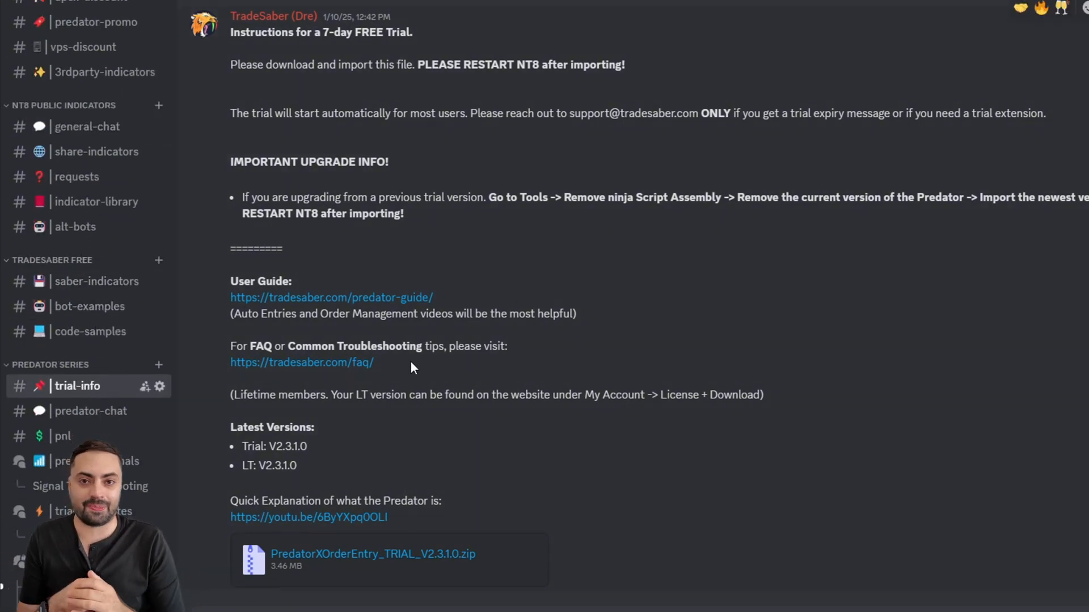
mouse_move(329, 568)
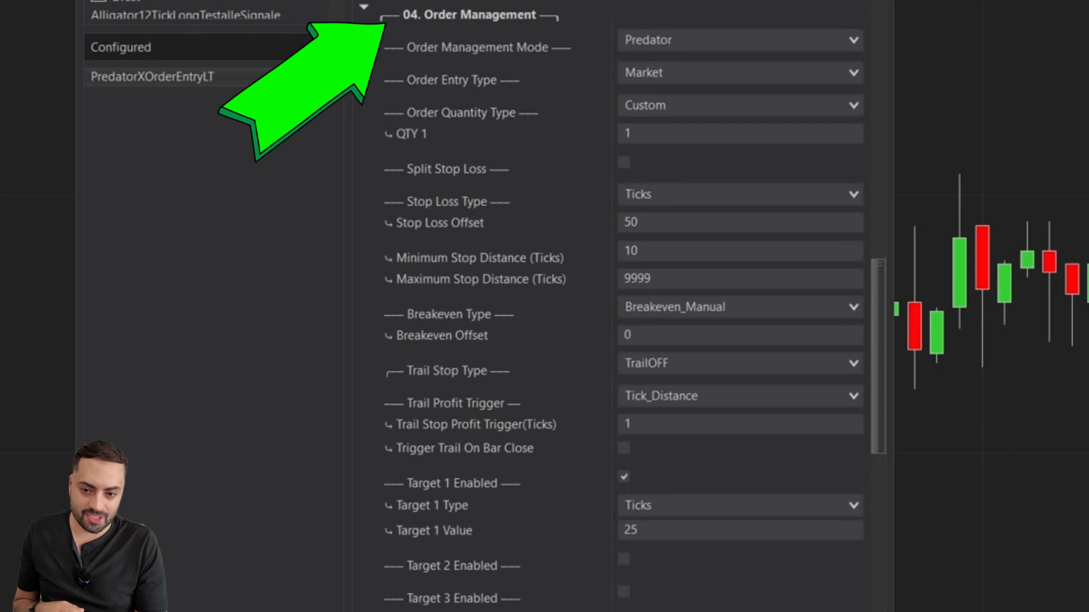
click(739, 39)
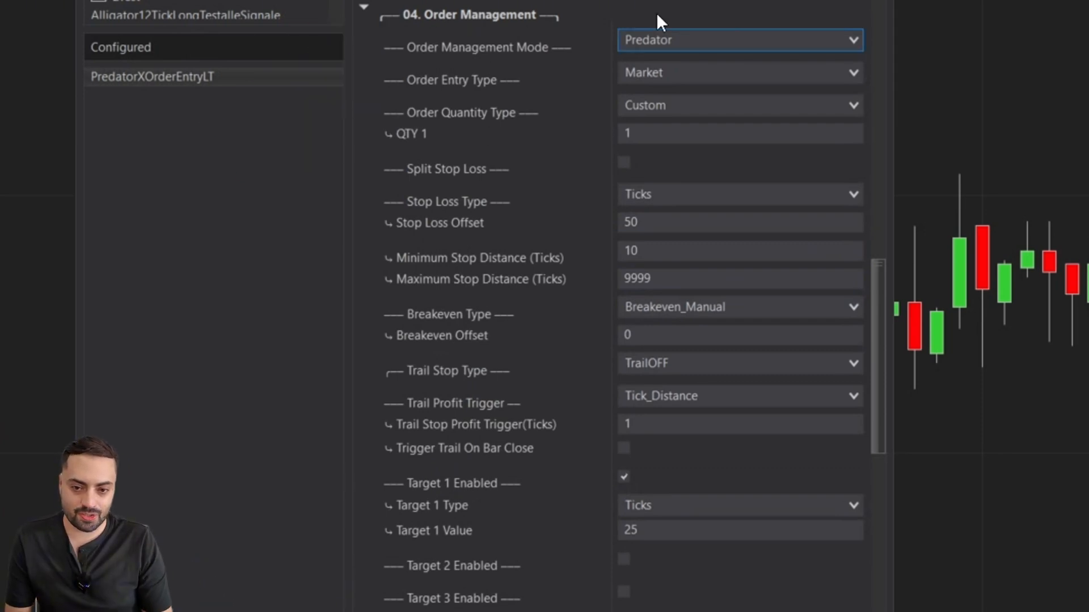
click(738, 40)
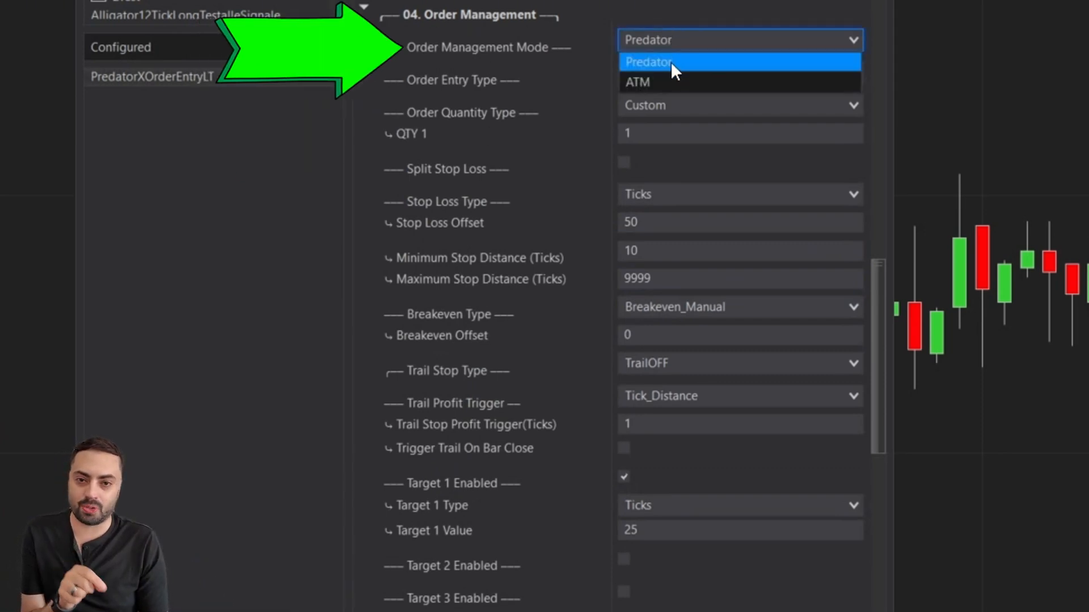
mouse_move(645, 82)
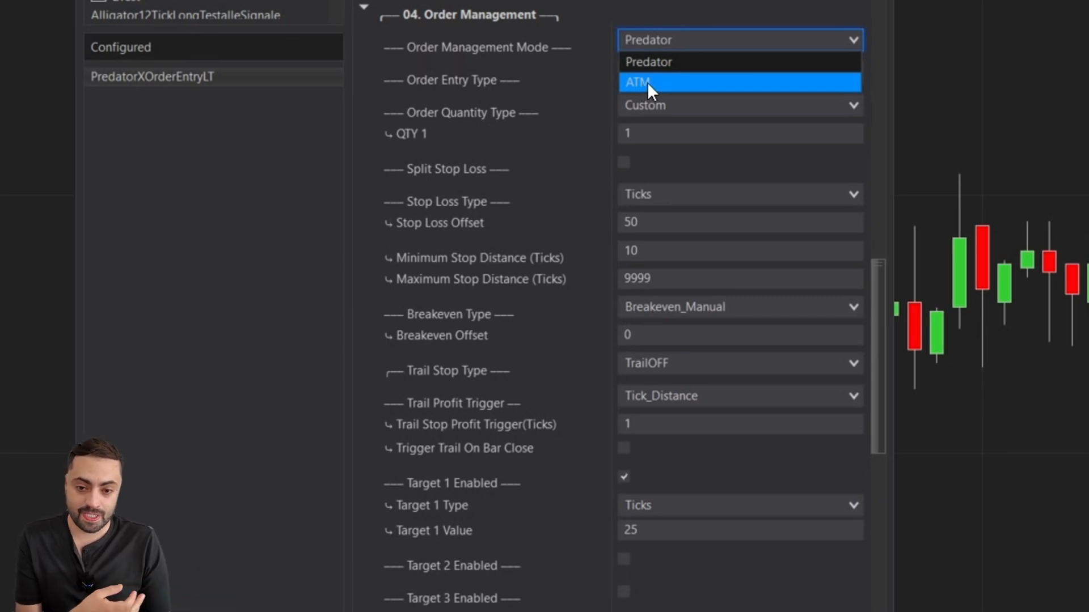
mouse_move(683, 97)
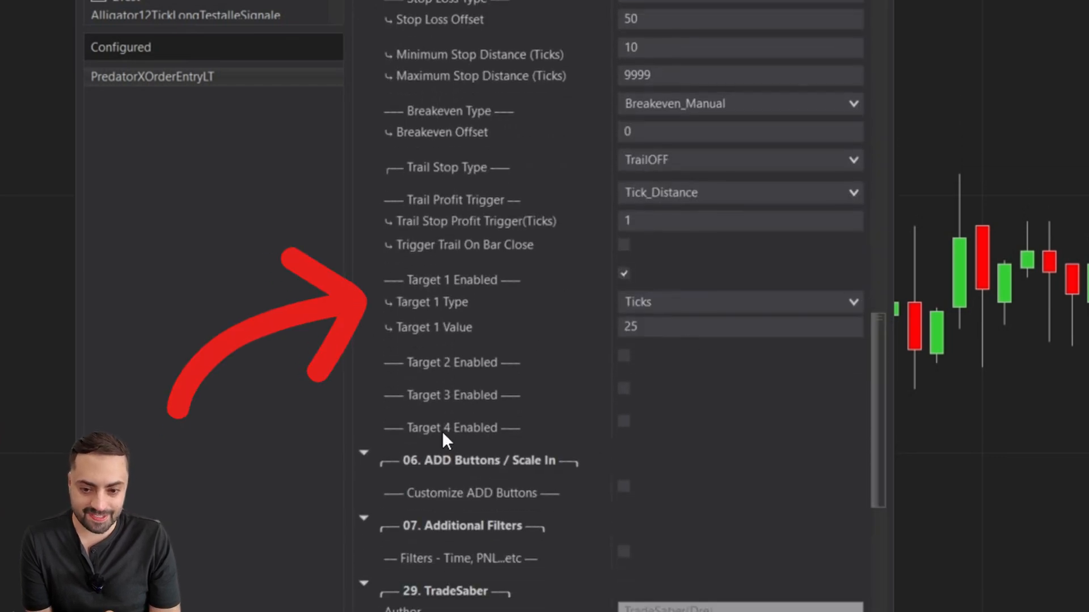
Step: Enable Targets 2, 3 and 4 at 50, 100 and 200 ticks alongside Target 1 at 25
scroll(down, 3)
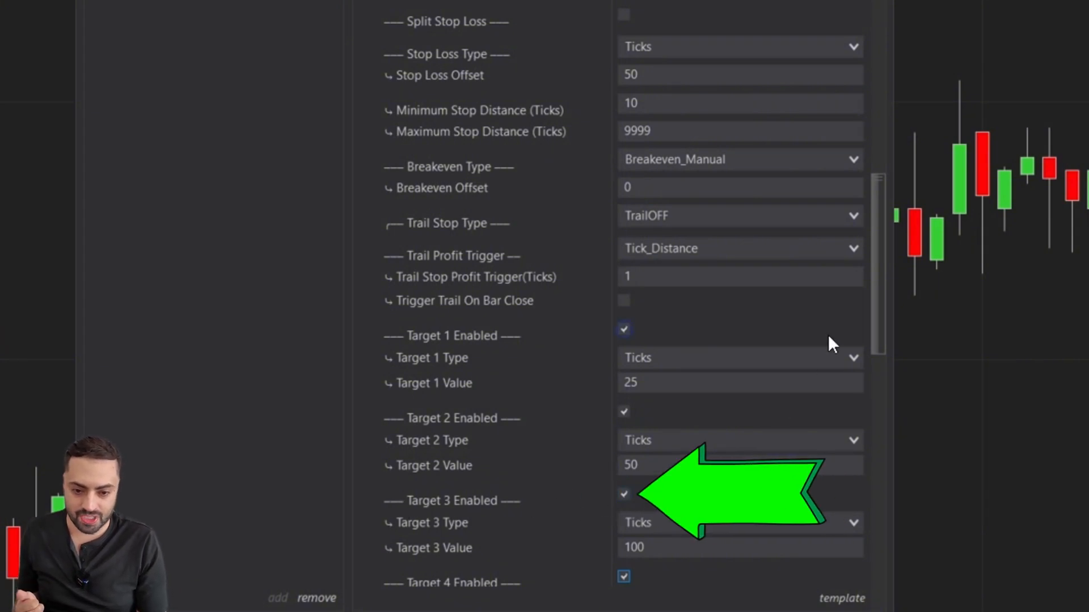
scroll(down, 3)
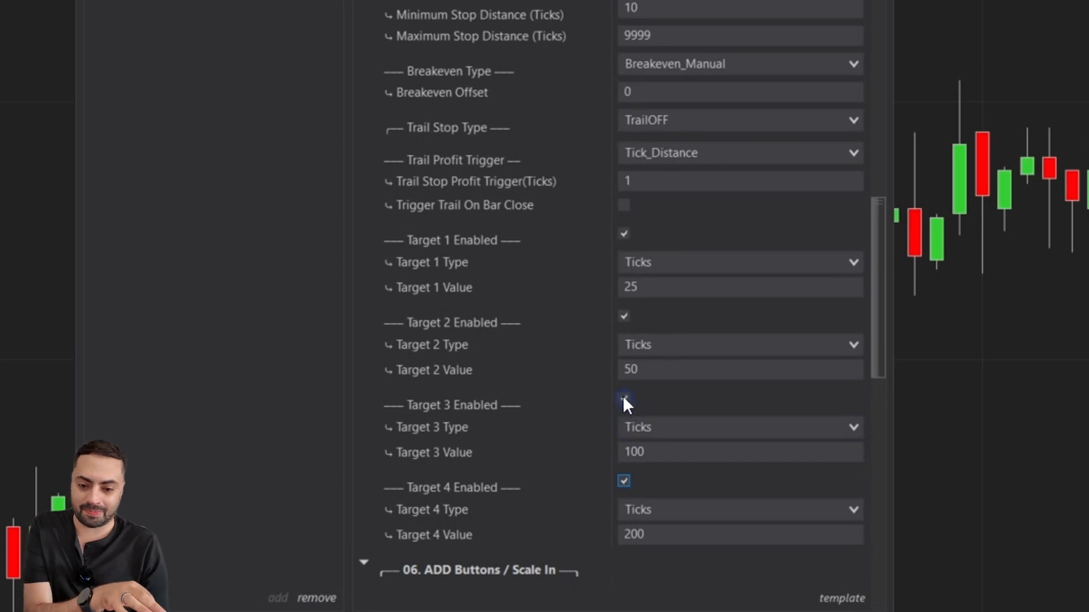
click(624, 398)
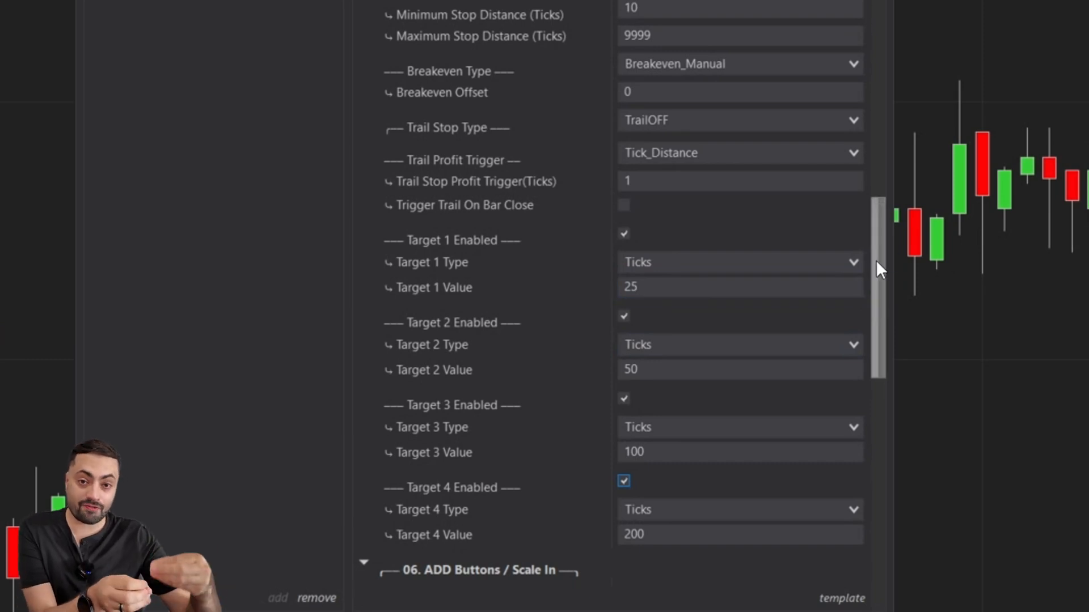
scroll(down, 3)
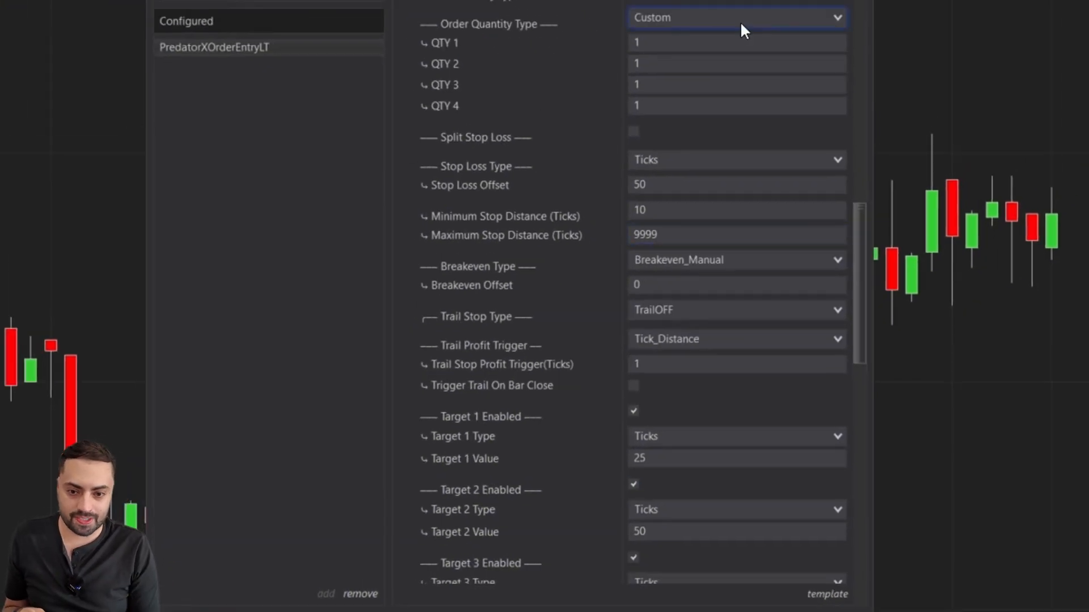
Step: Enter custom quantities of 1, 2, 3 and 4 contracts for QTY 1 to QTY 4
text(10)
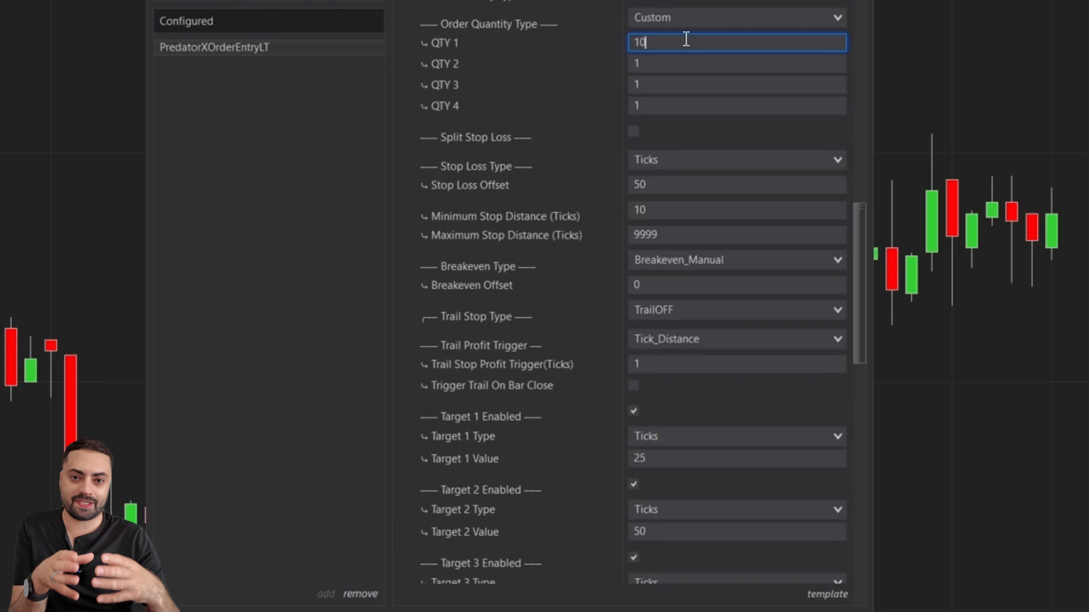
mouse_move(531, 66)
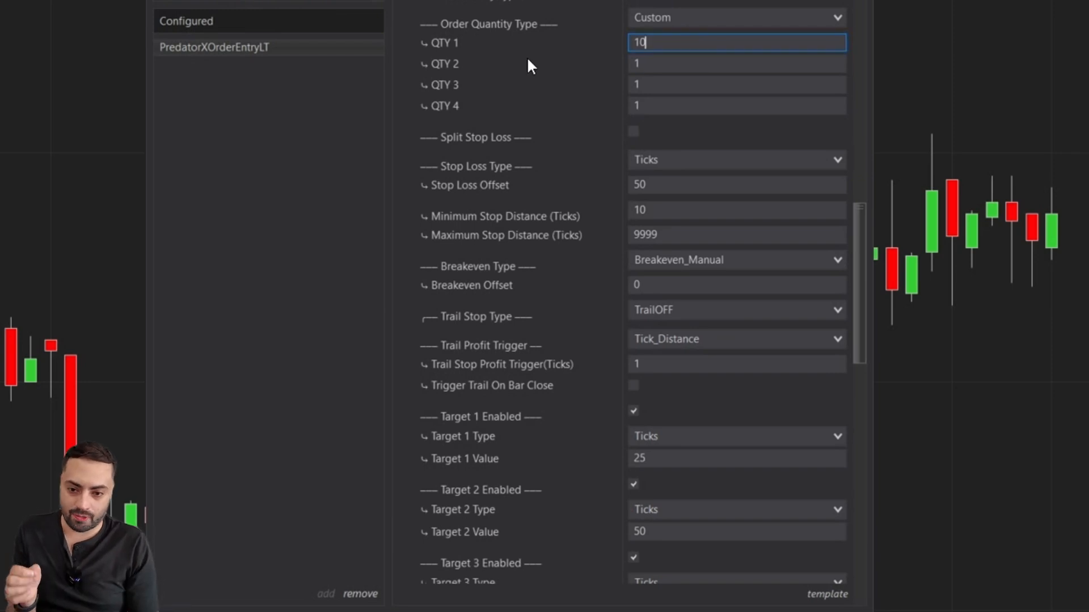
scroll(down, 3)
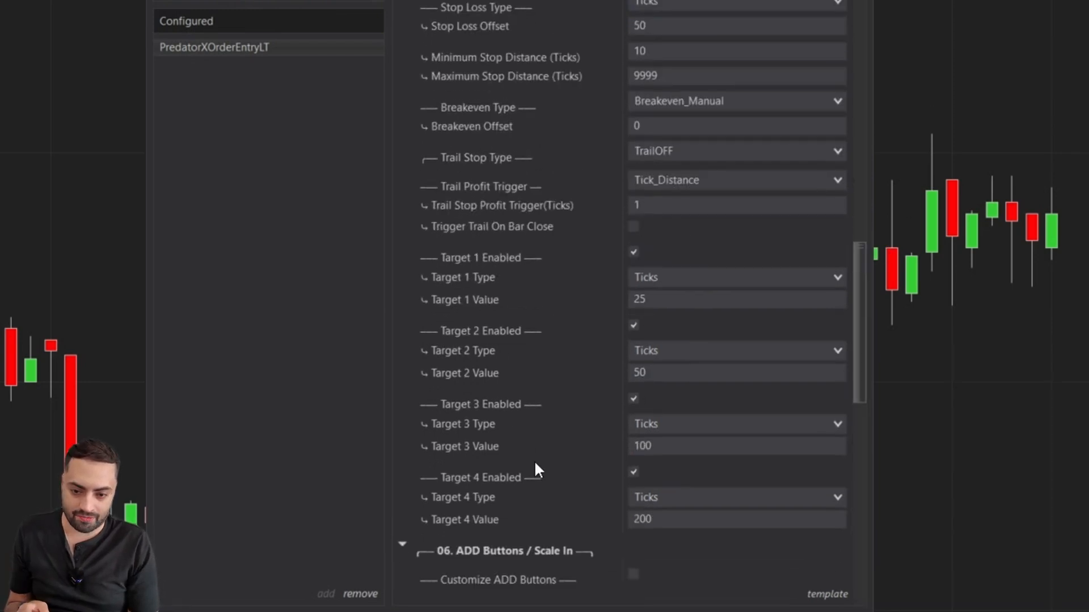
mouse_move(444, 339)
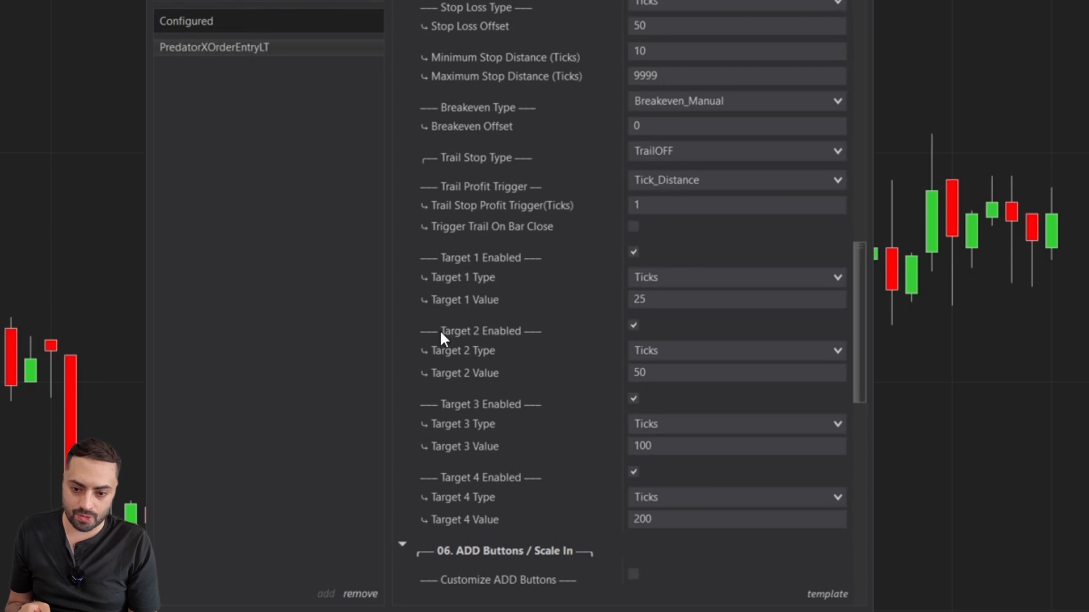
mouse_move(489, 465)
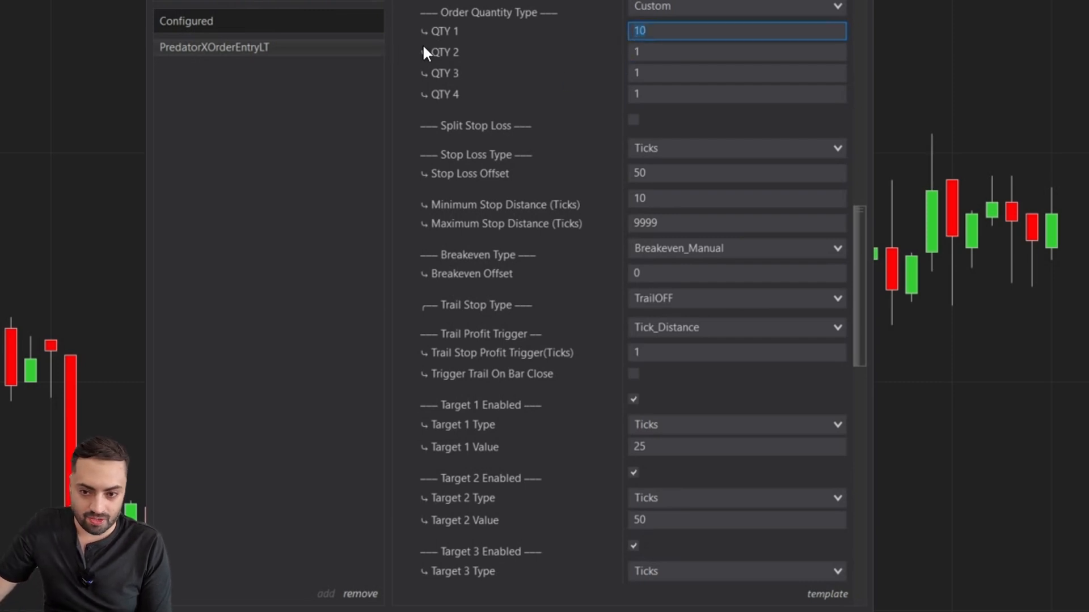
click(736, 51)
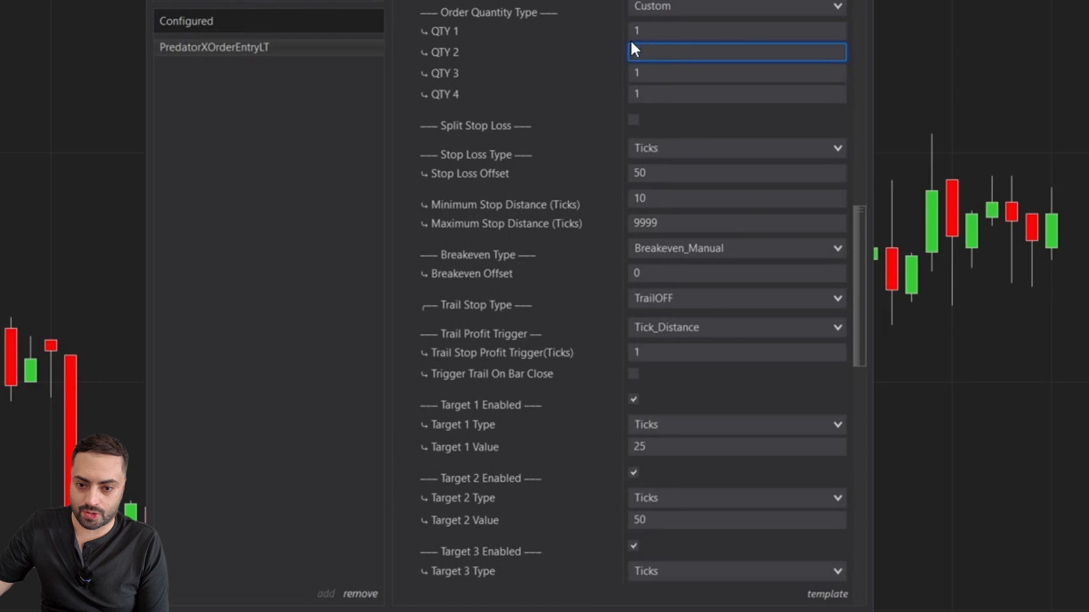
text(2)
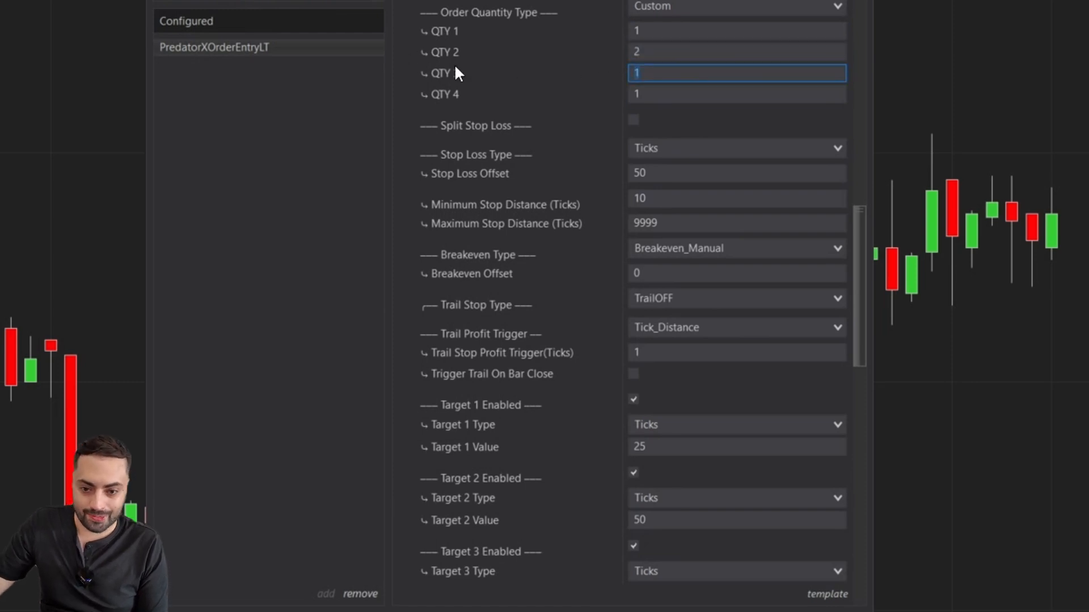
text(3)
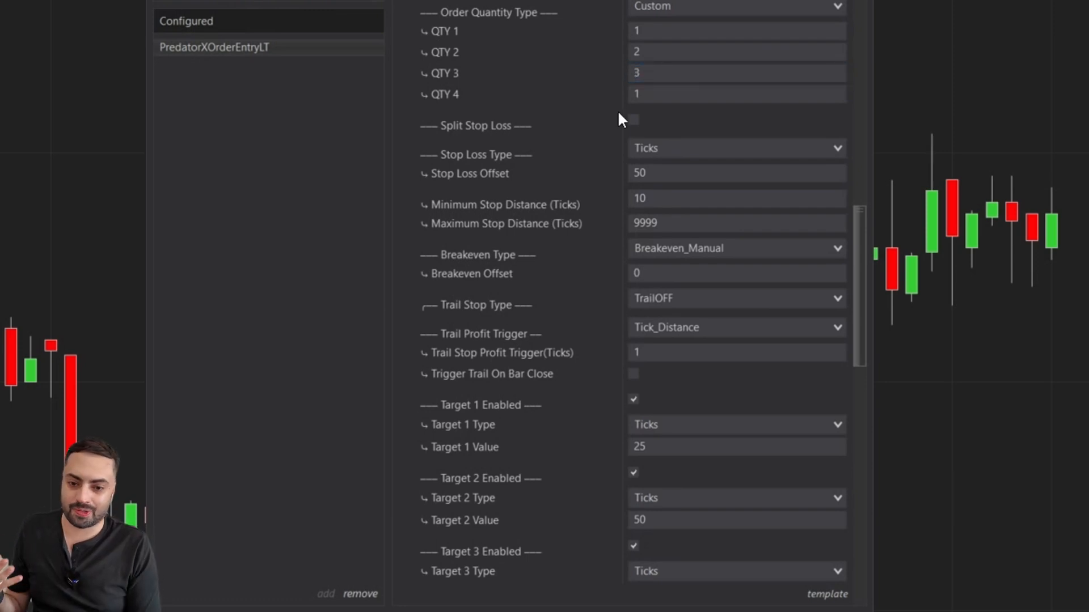
text(4)
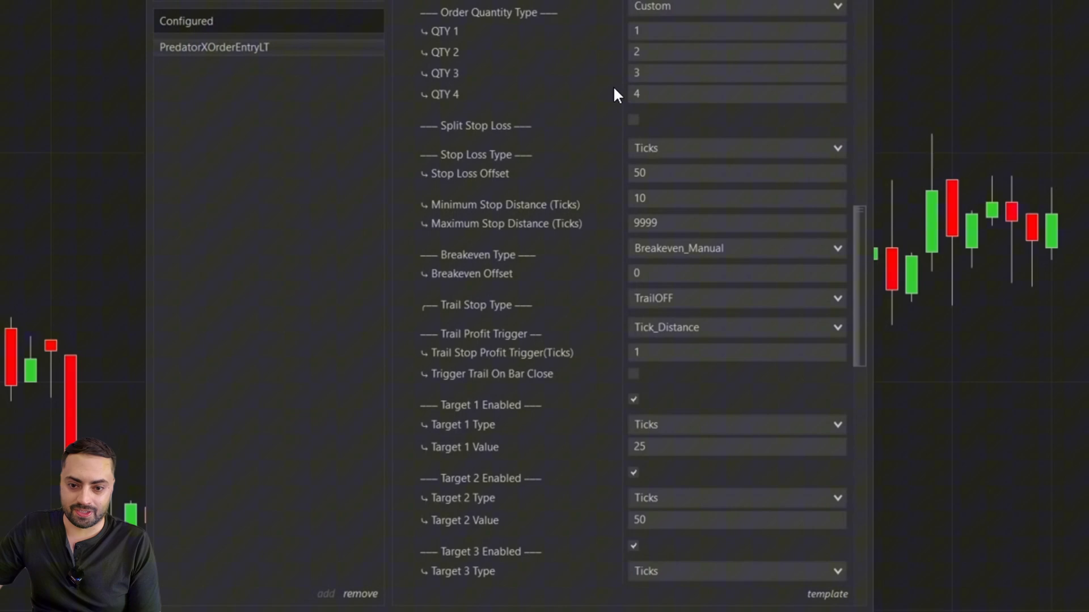
click(736, 31)
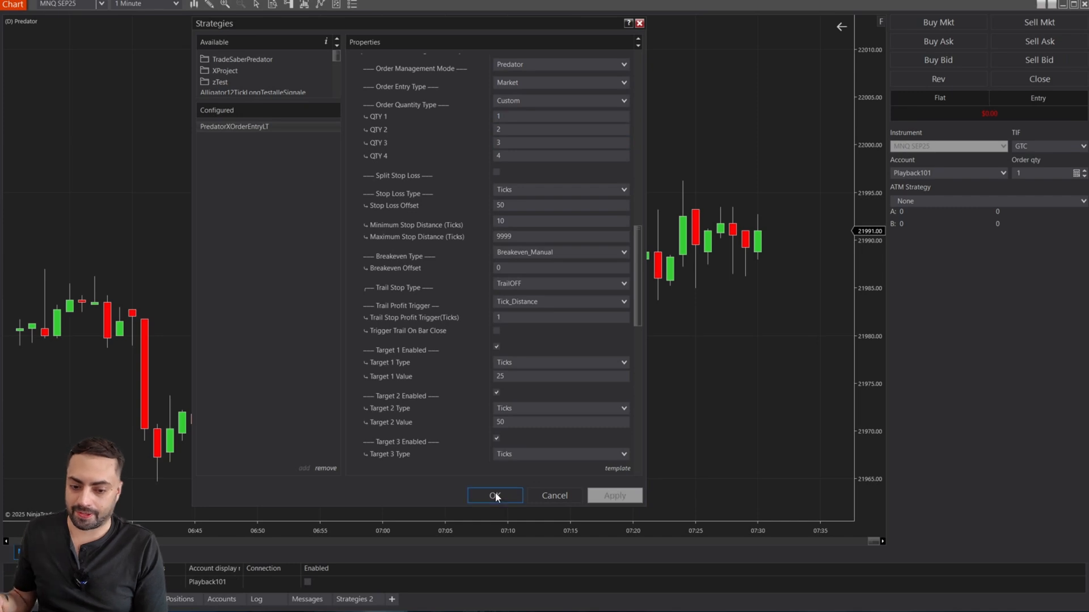
Step: Apply the strategy so a long with four Ticks targets at 25/50/100/200 and a stop appears on the chart
click(494, 496)
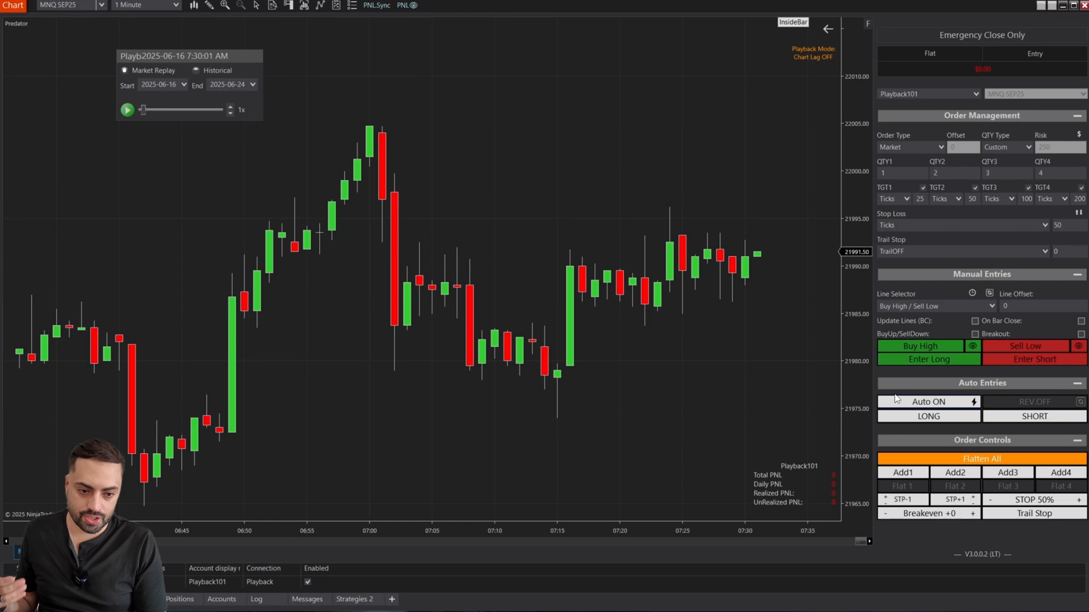
click(928, 360)
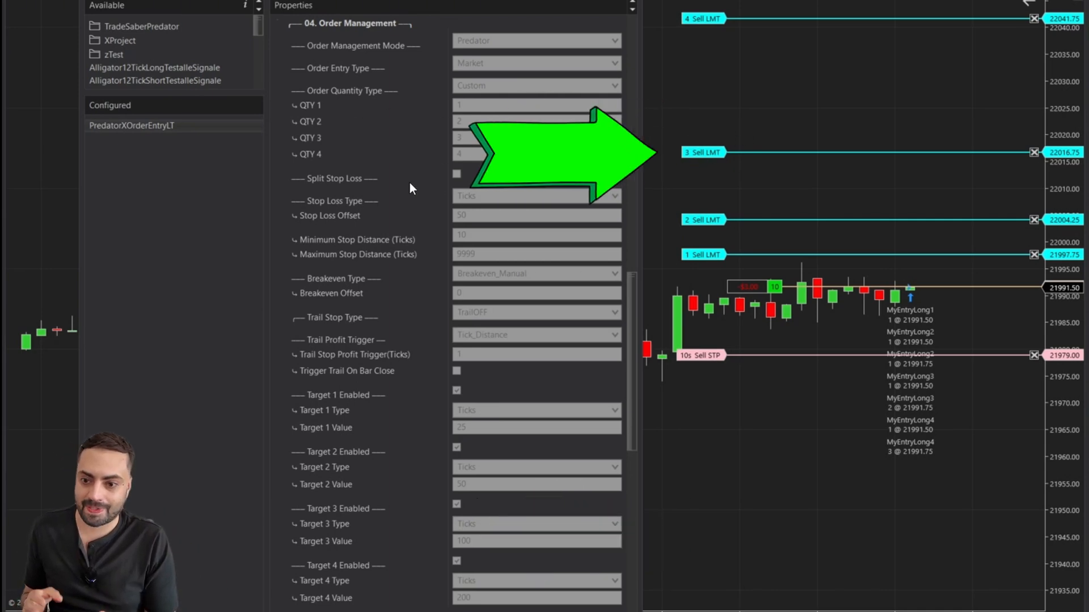
scroll(down, 3)
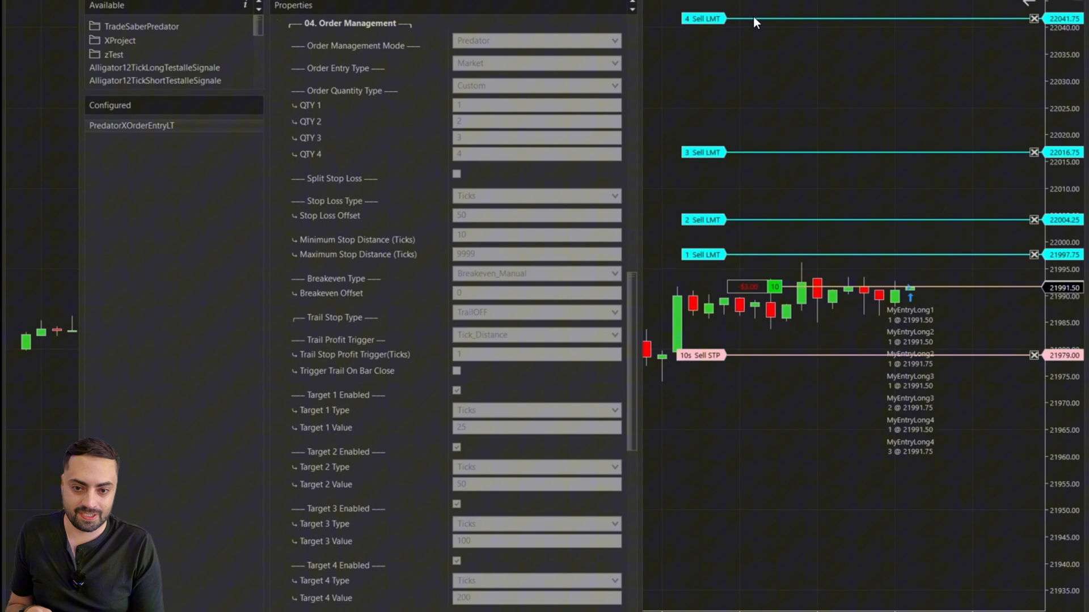
mouse_move(716, 9)
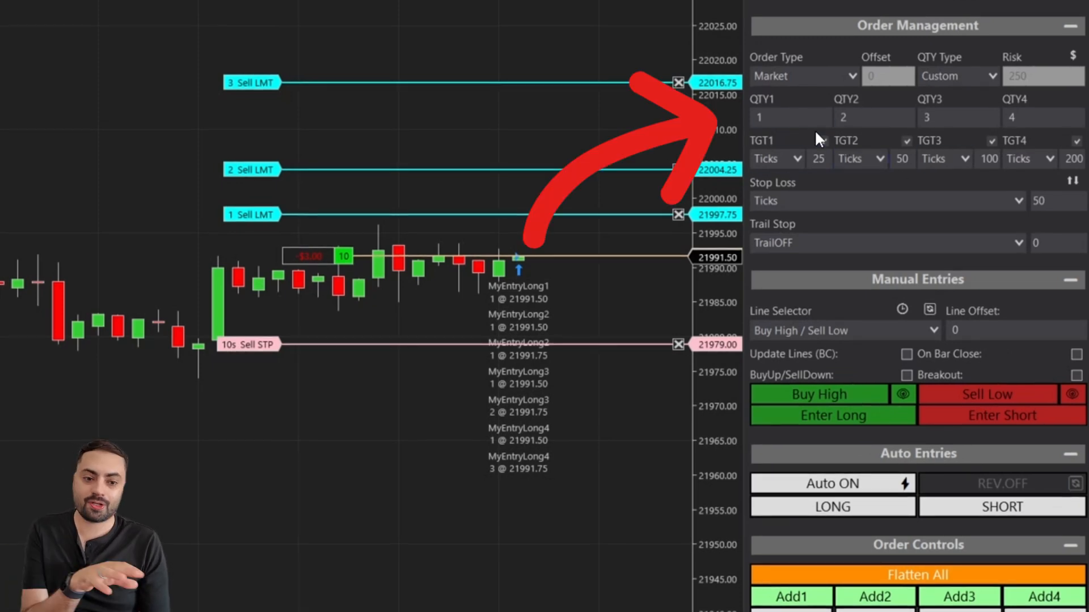
Step: Flatten the four-target trade and enter a new long split into 3- and 2-contract targets
click(791, 116)
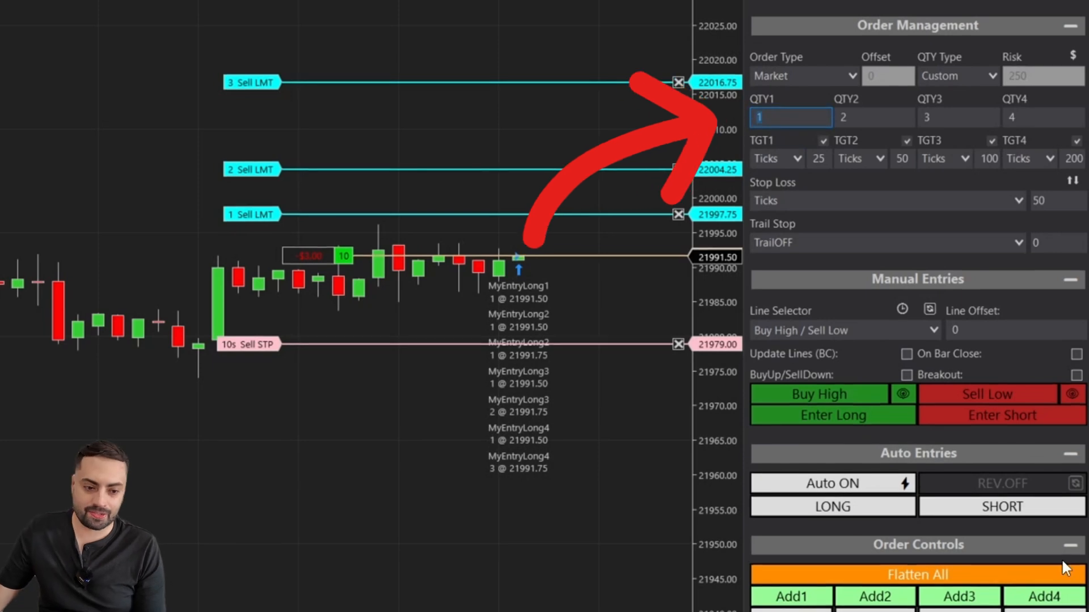
click(916, 574)
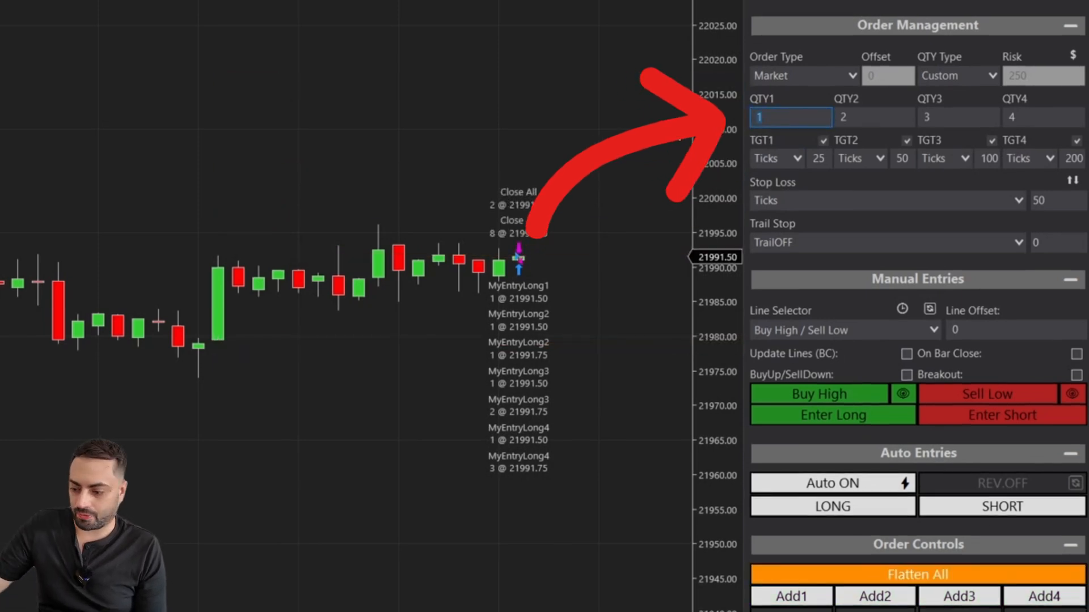
text(2)
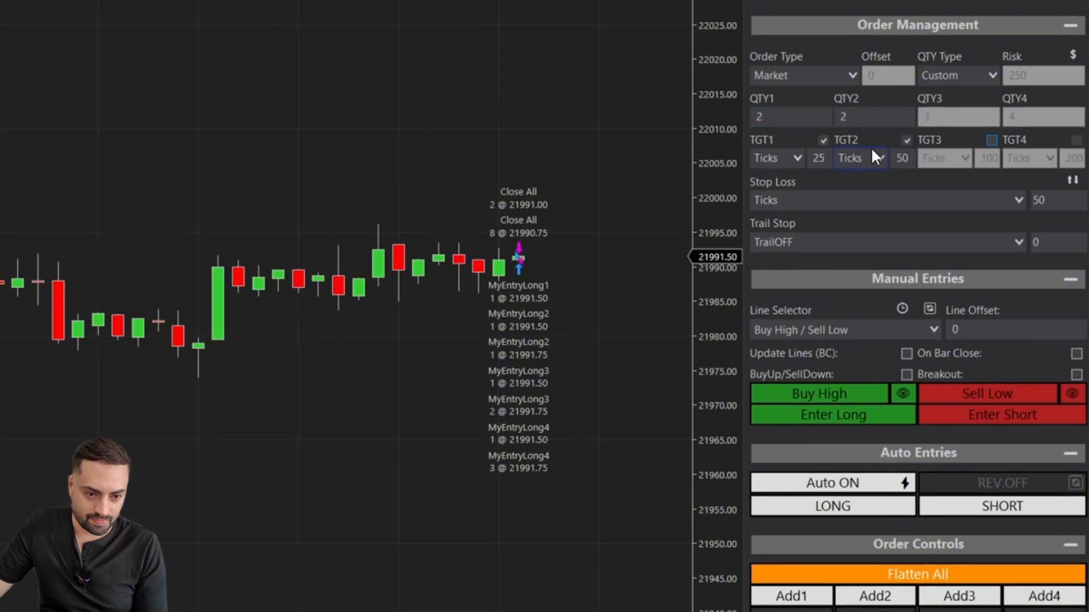
click(790, 116)
text(3)
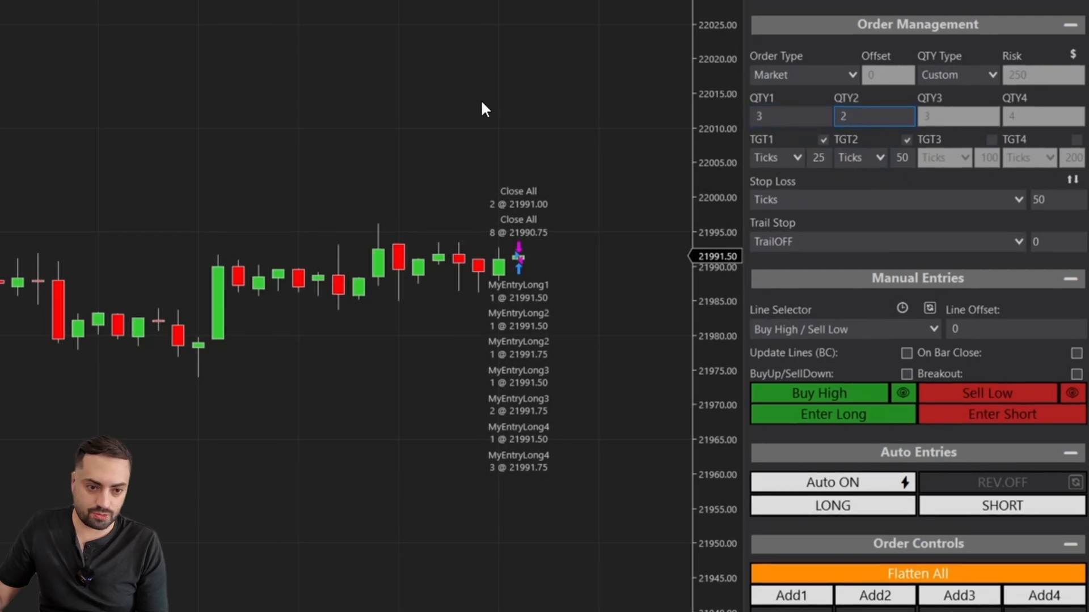
click(831, 415)
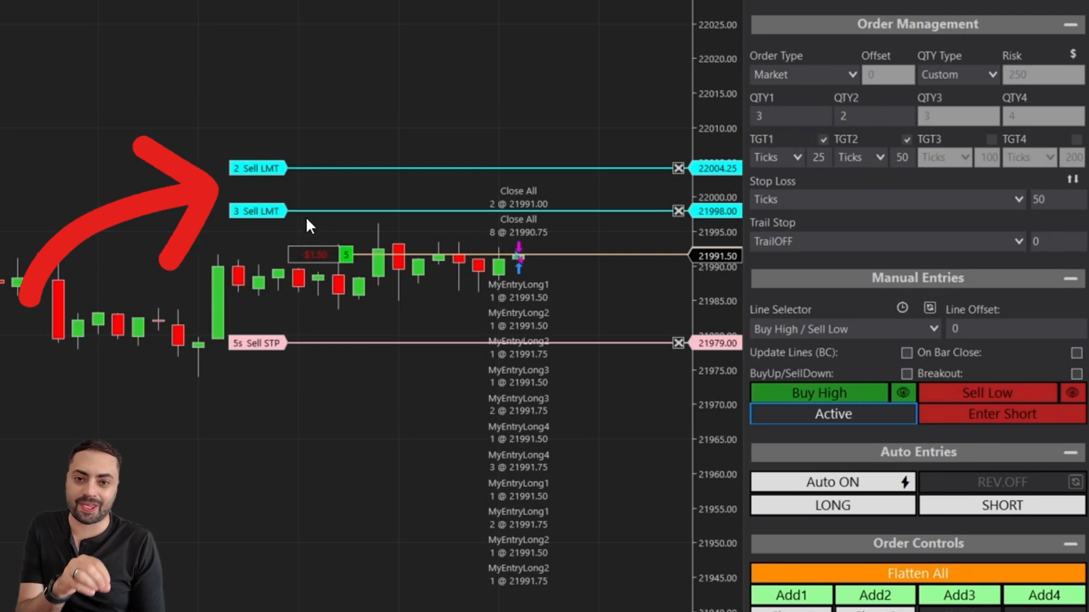
Step: Flatten the two-target trade and switch the stop loss to ATR (2.10)
click(917, 574)
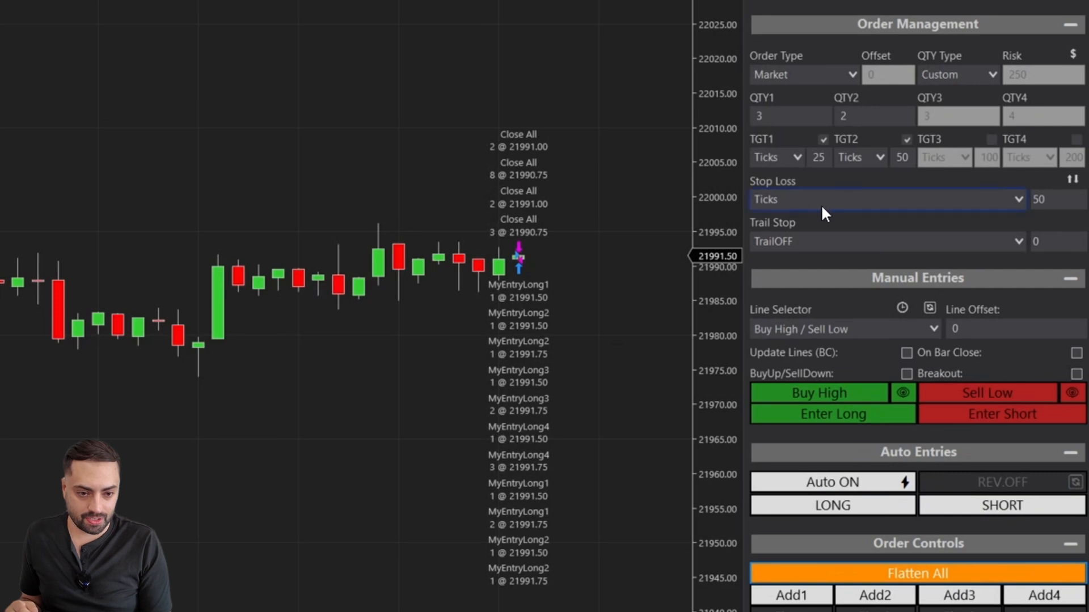
click(882, 200)
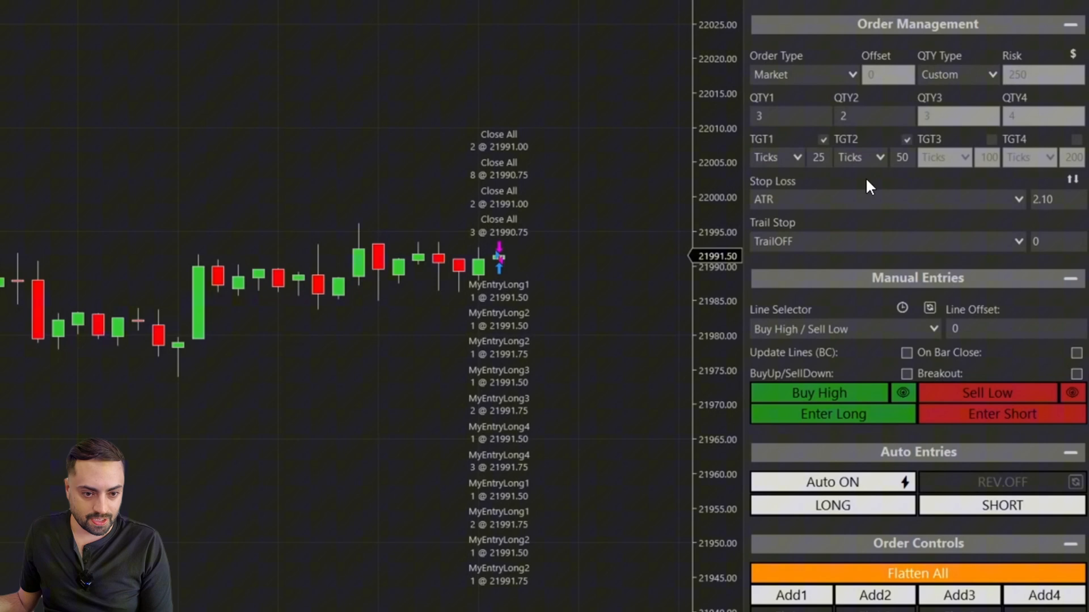
click(873, 116)
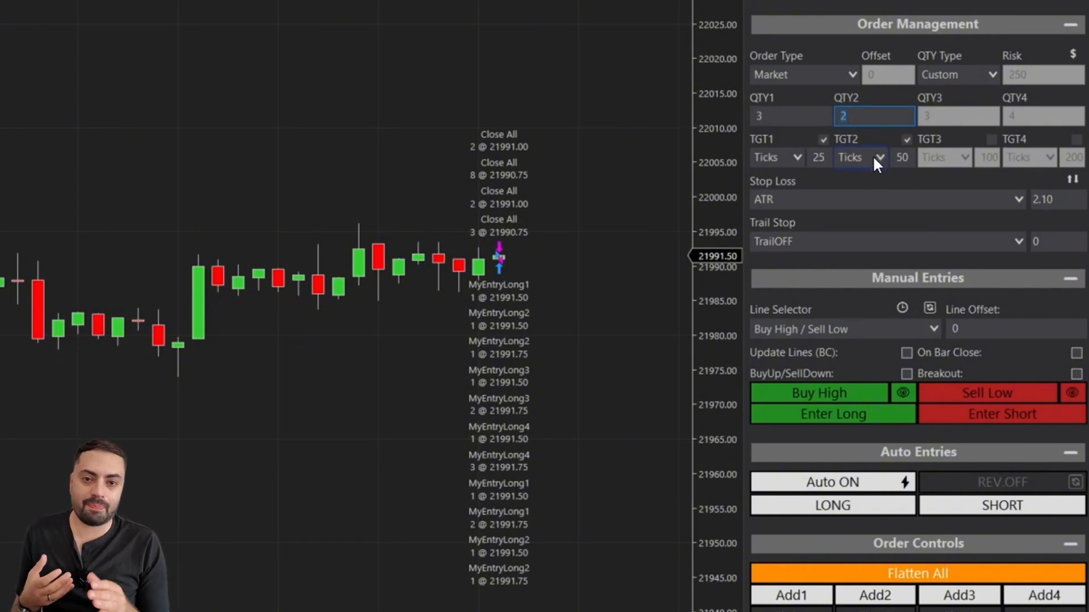
mouse_move(882, 157)
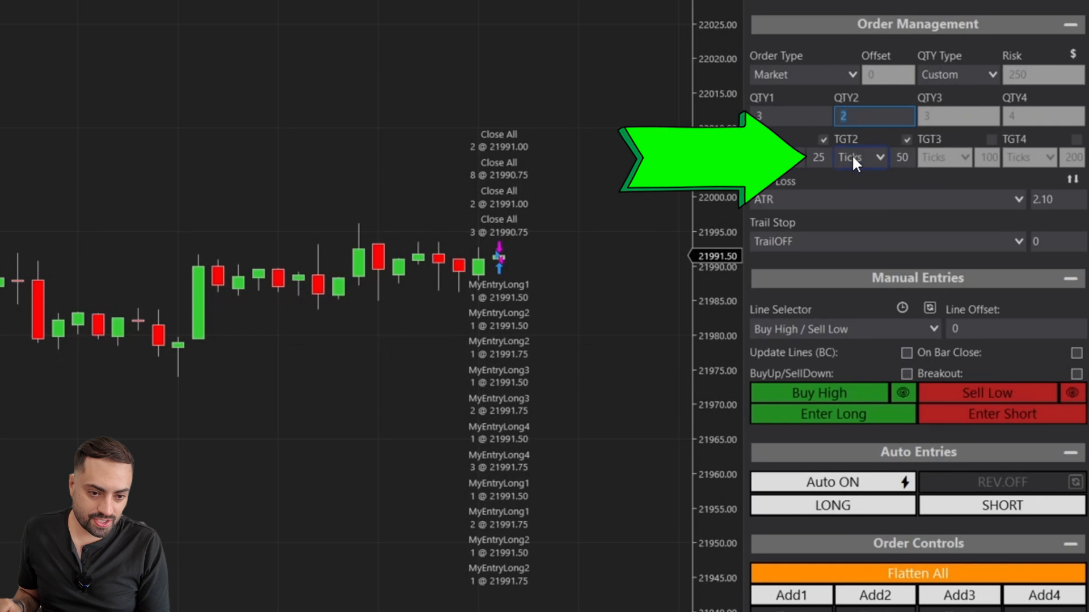
Step: Make target 2 a No_Profit runner and enter a new long
click(859, 157)
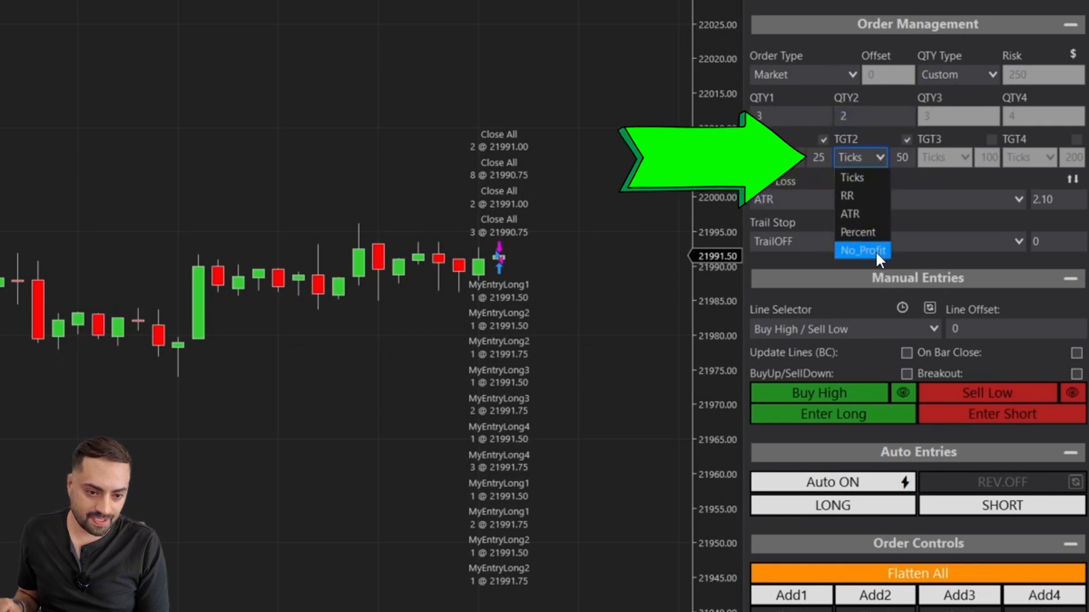
click(862, 251)
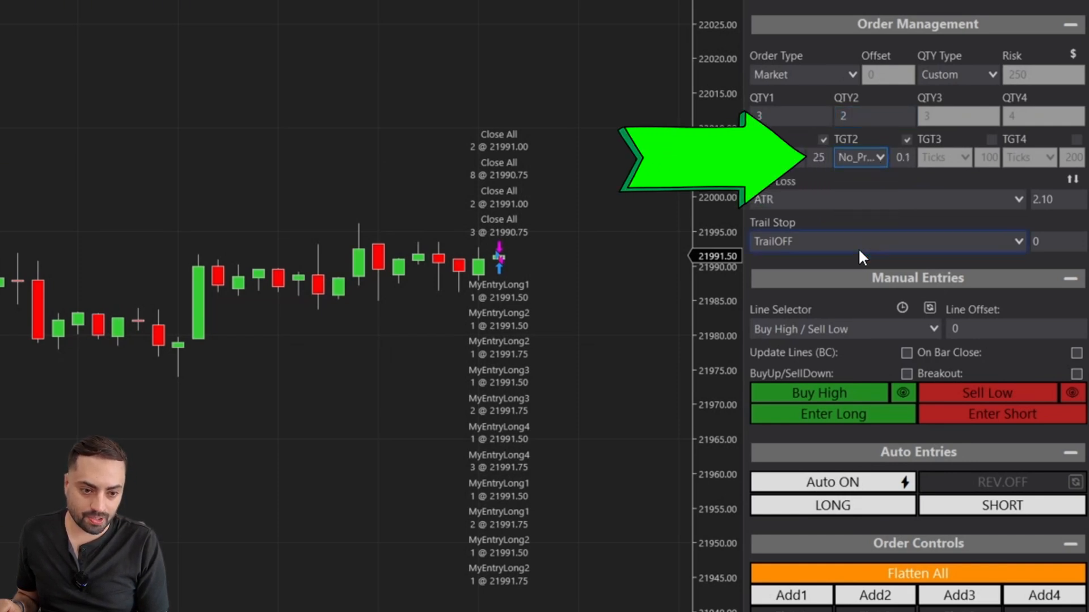
click(832, 414)
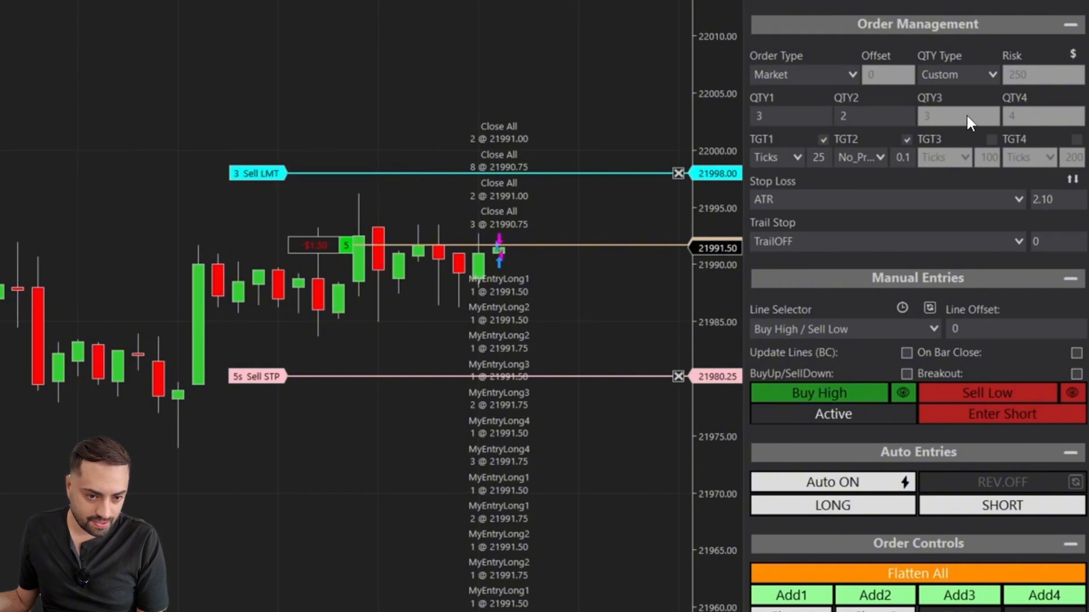
Step: Play the market replay at 500x so the runner plays out, and set the trail stop to ATR
click(873, 116)
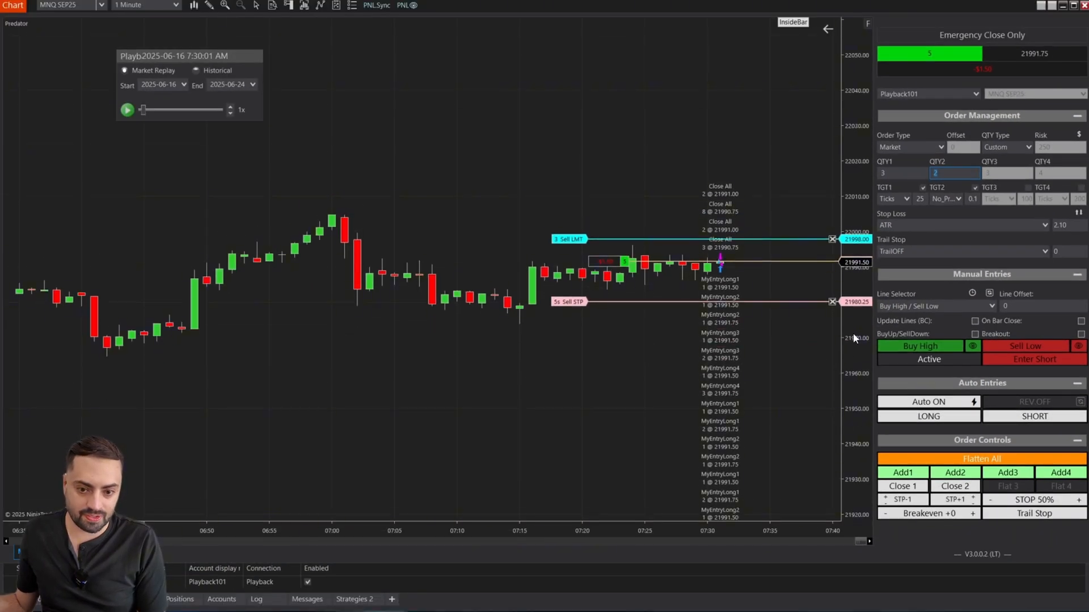
click(127, 110)
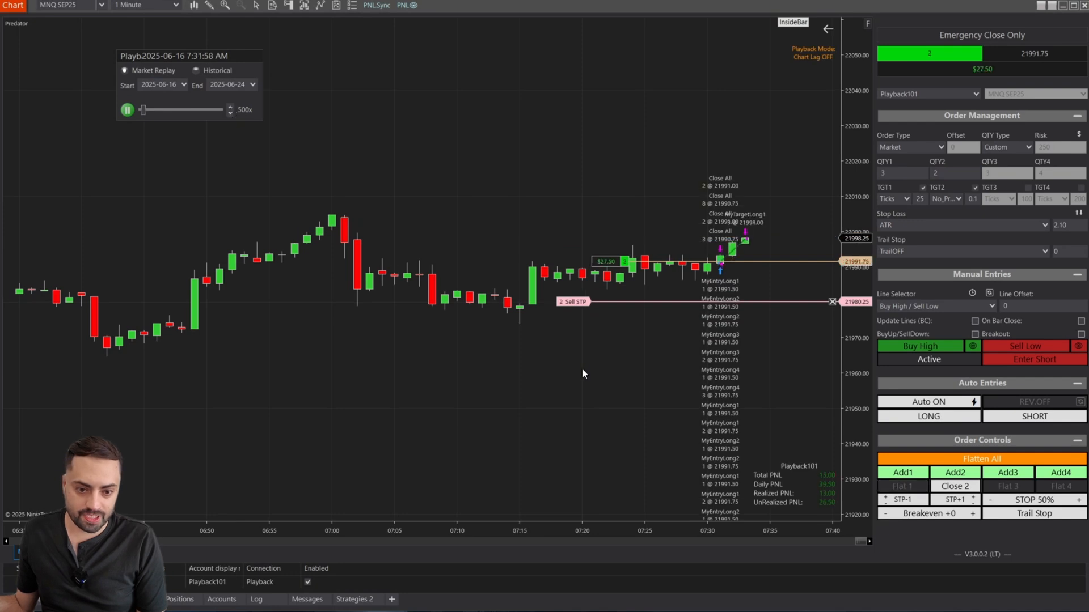
click(963, 251)
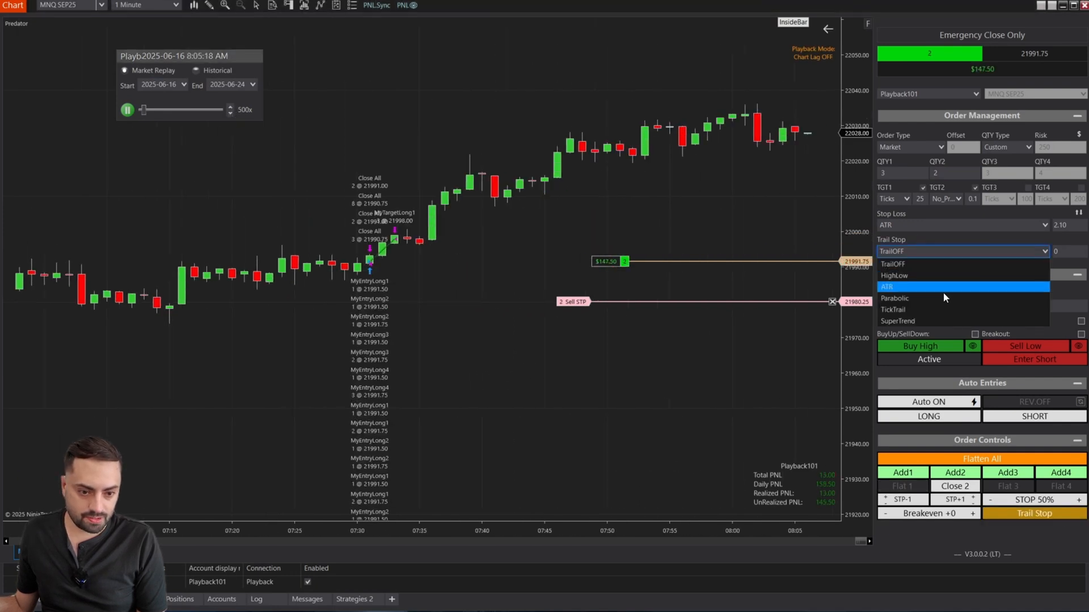
click(891, 287)
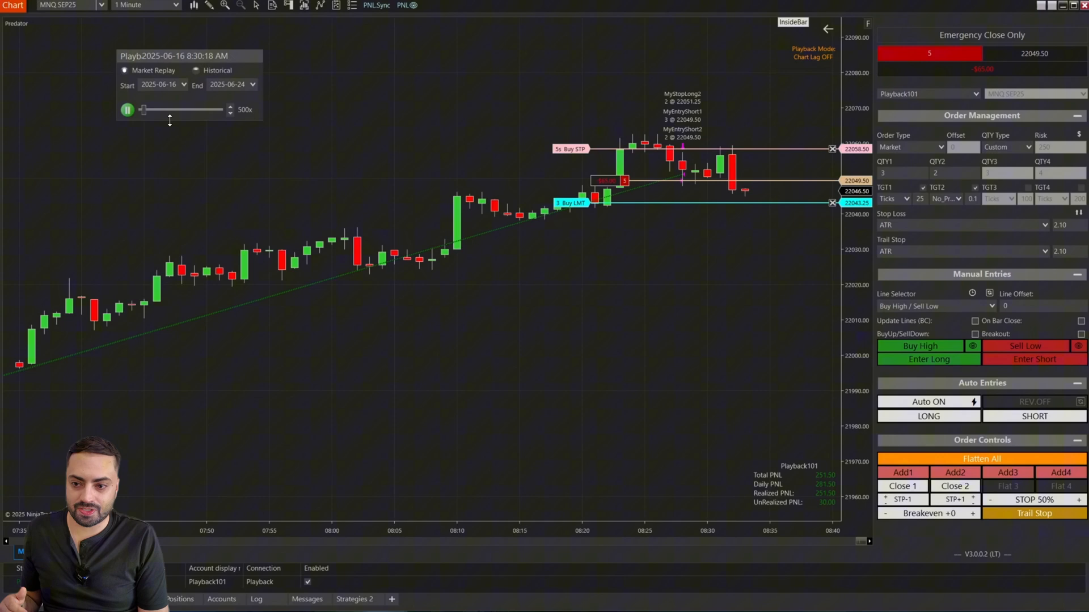
click(127, 110)
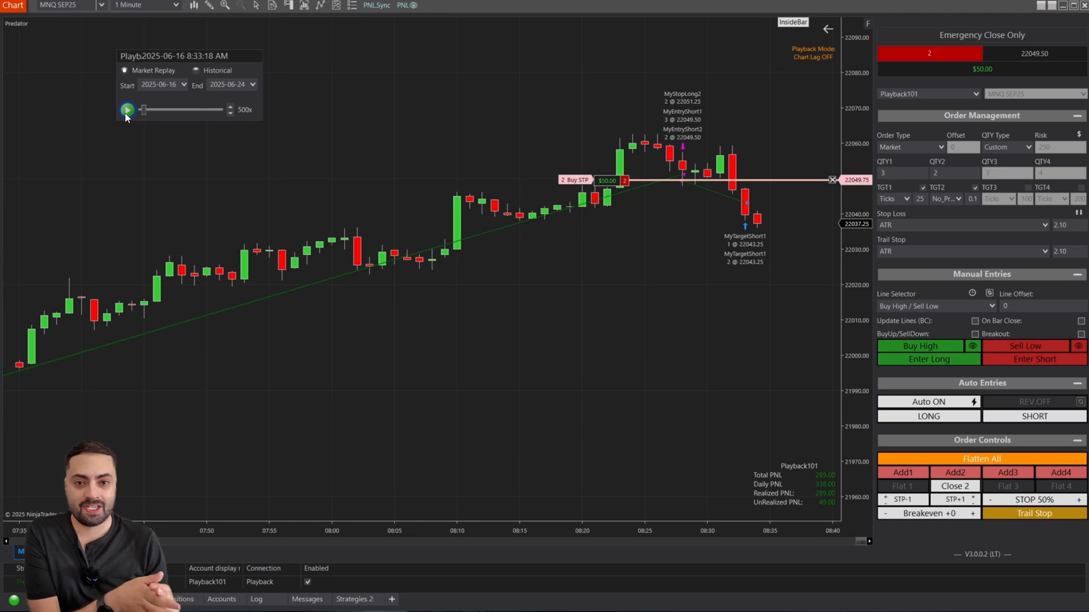
click(894, 198)
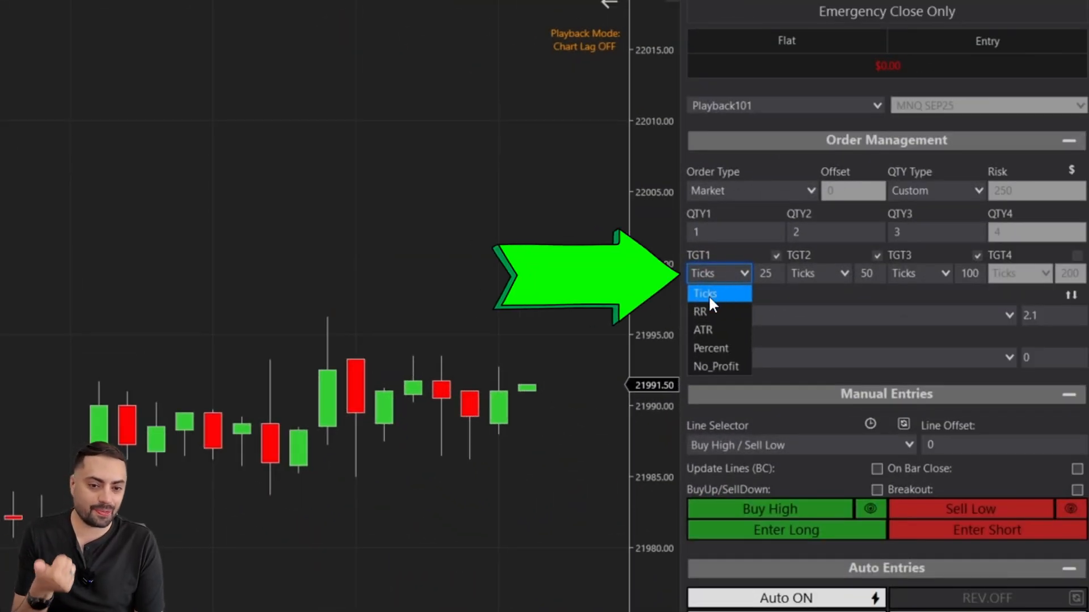
Step: Keep target 1 as Ticks and enter a long with three targets at 25, 50 and 100 ticks
click(704, 293)
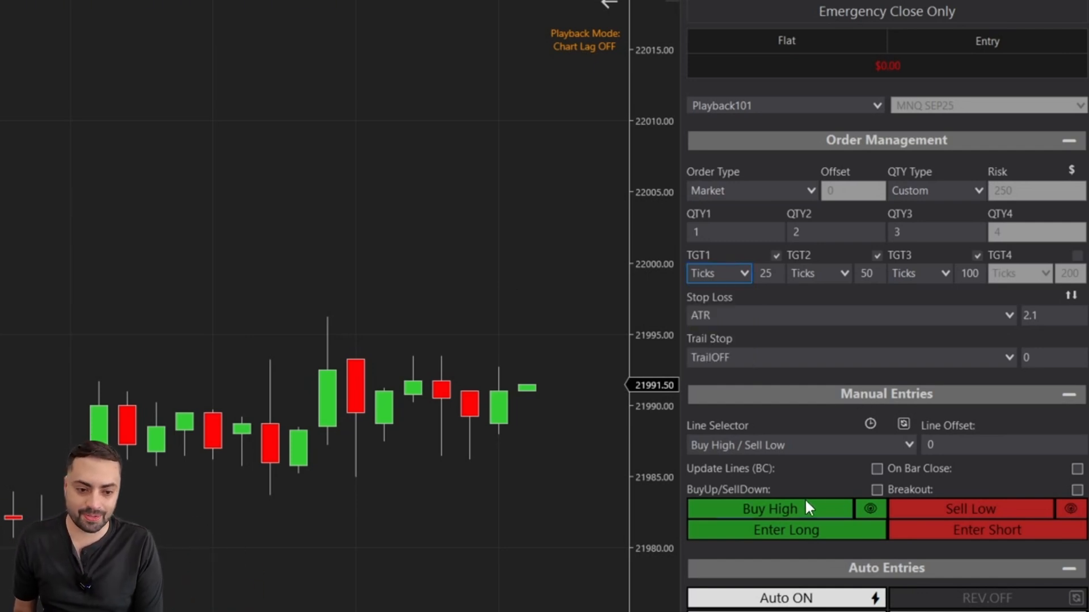
click(785, 529)
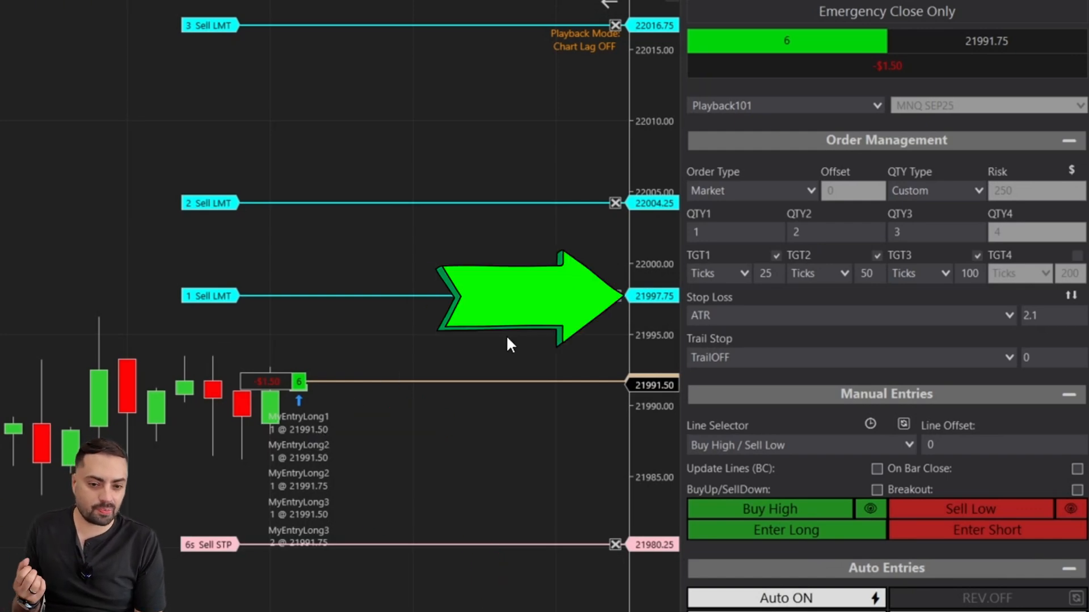
mouse_move(134, 274)
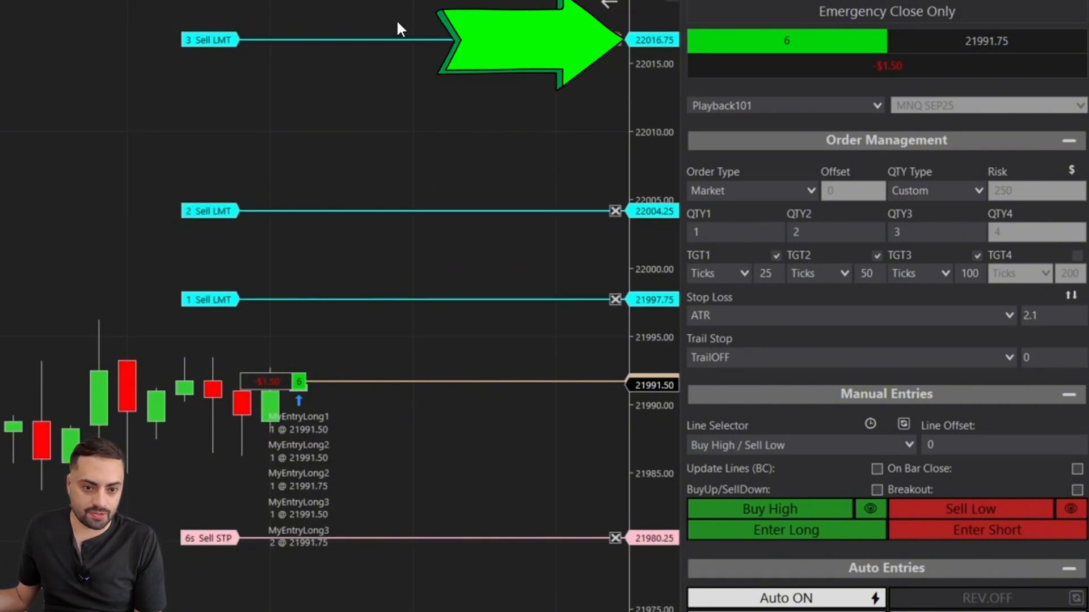
mouse_move(394, 117)
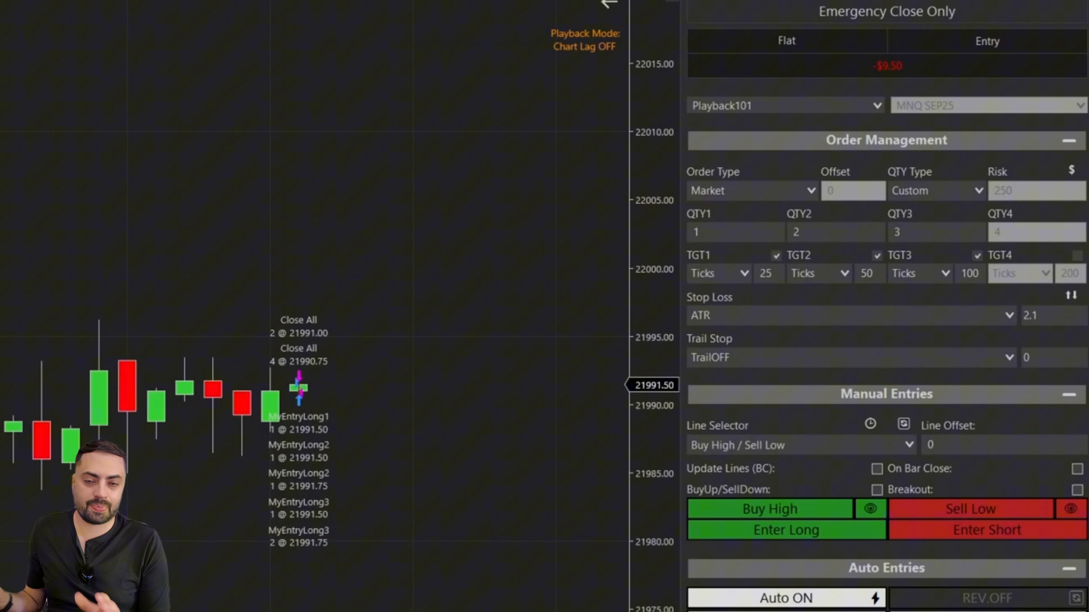
Step: Switch targets 2 and 3 to RR, giving risk-reward ratios of 1.0, 2.0 and 2.5
click(717, 273)
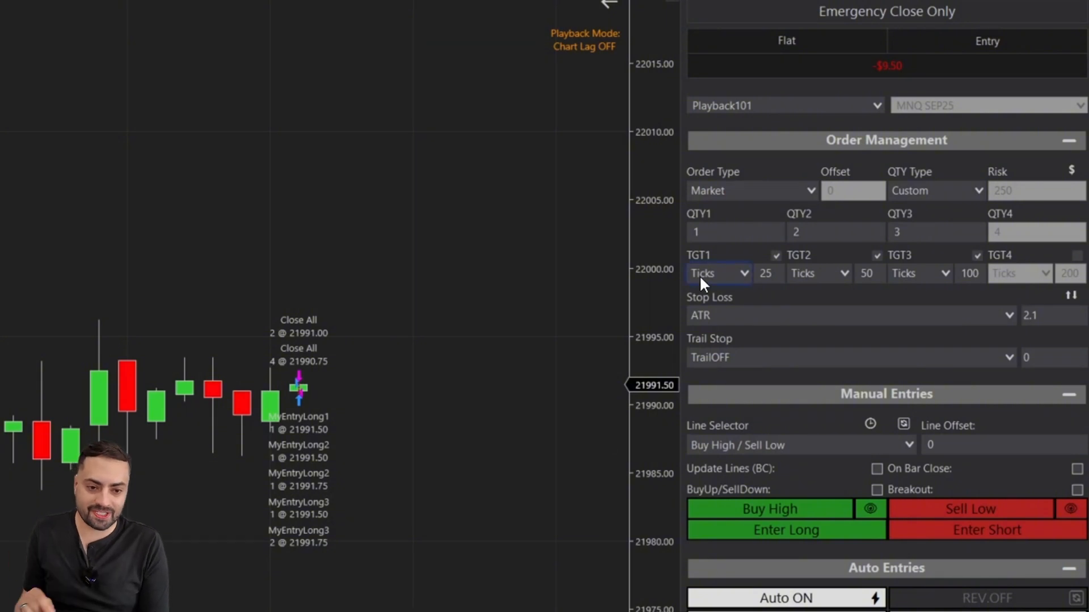
click(717, 274)
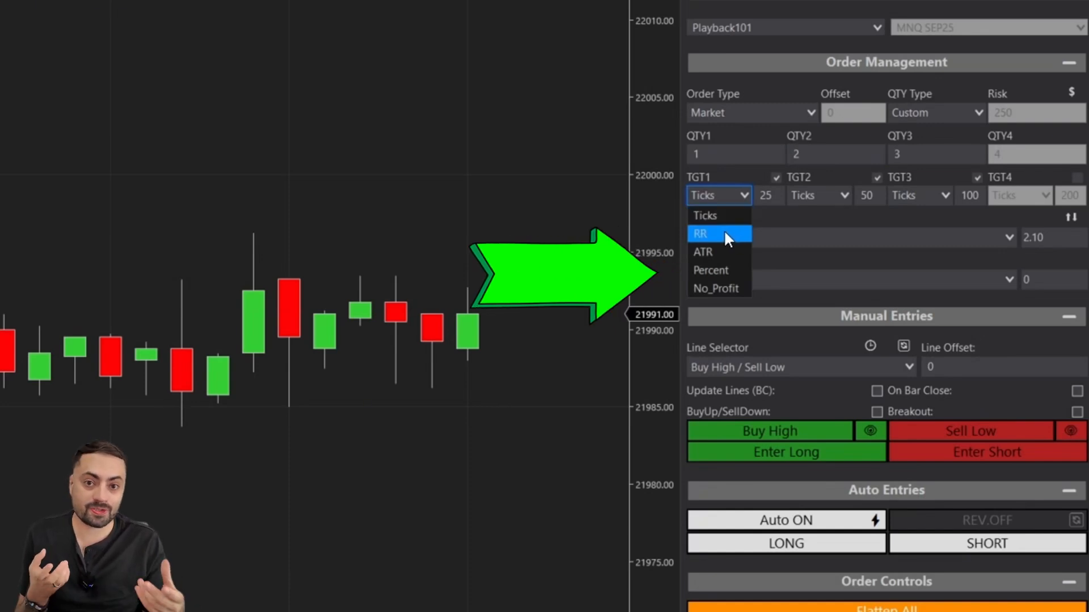
click(699, 234)
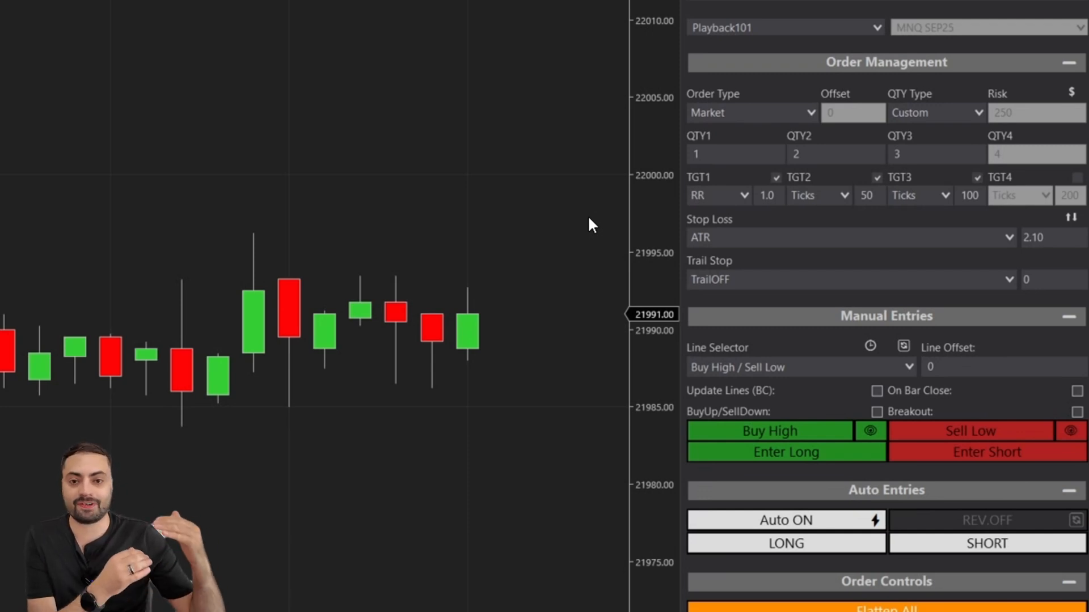
click(818, 195)
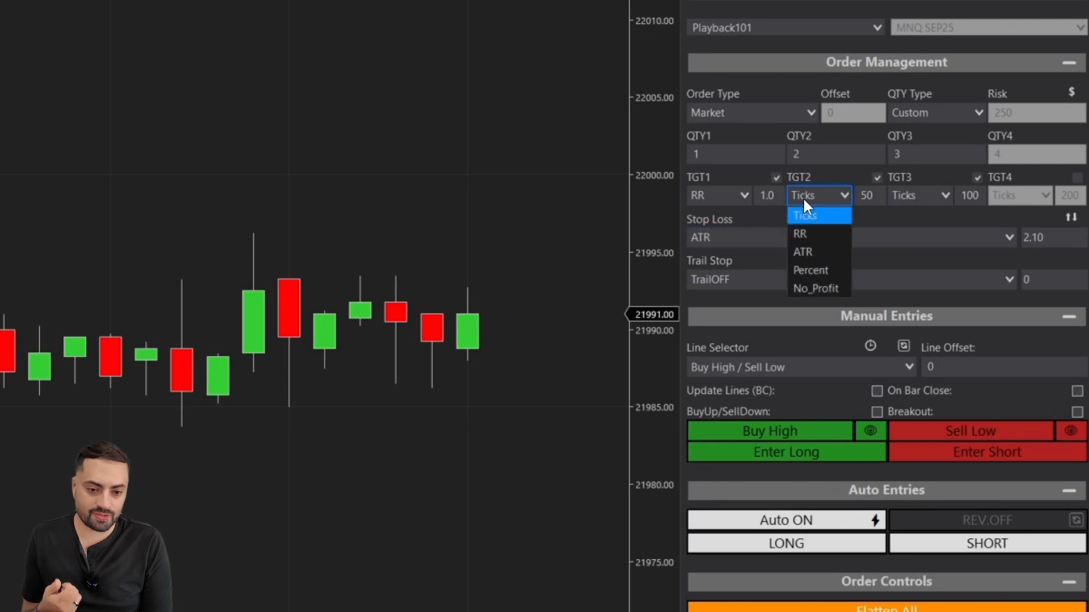
click(800, 234)
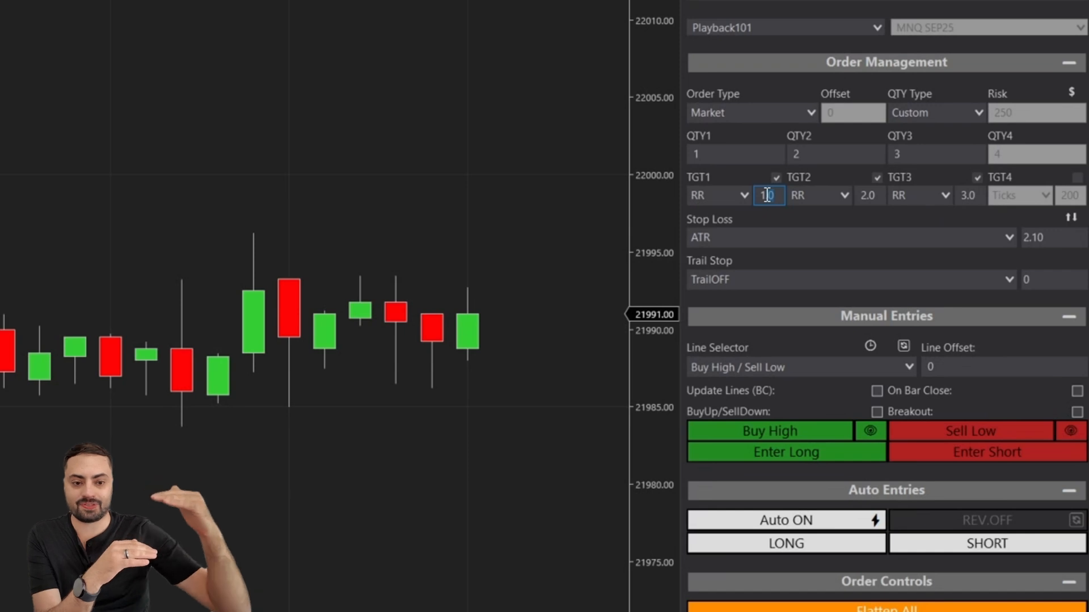
click(867, 195)
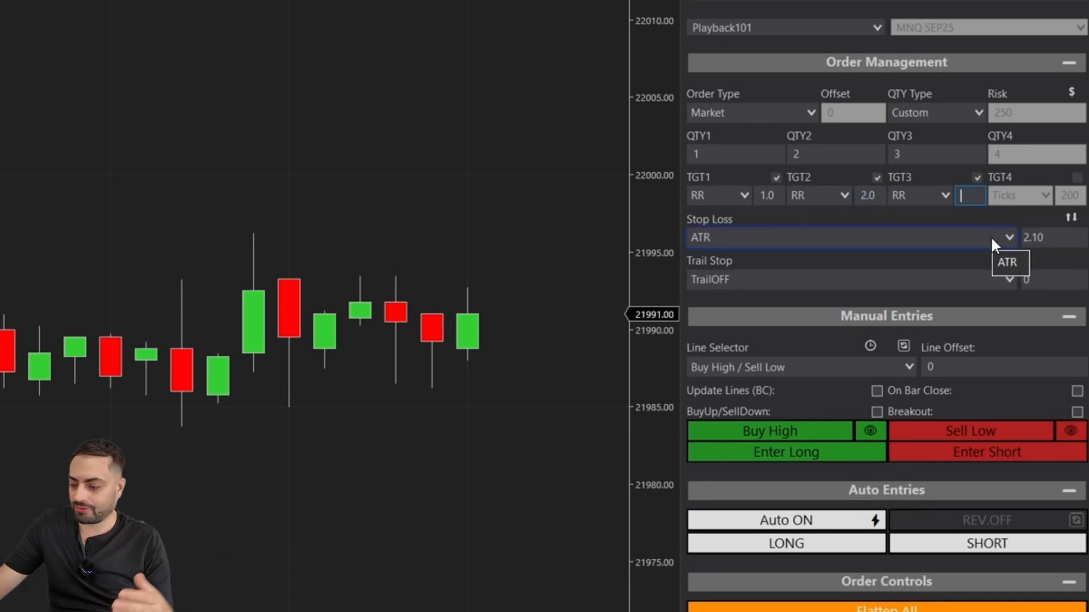
text(2.5)
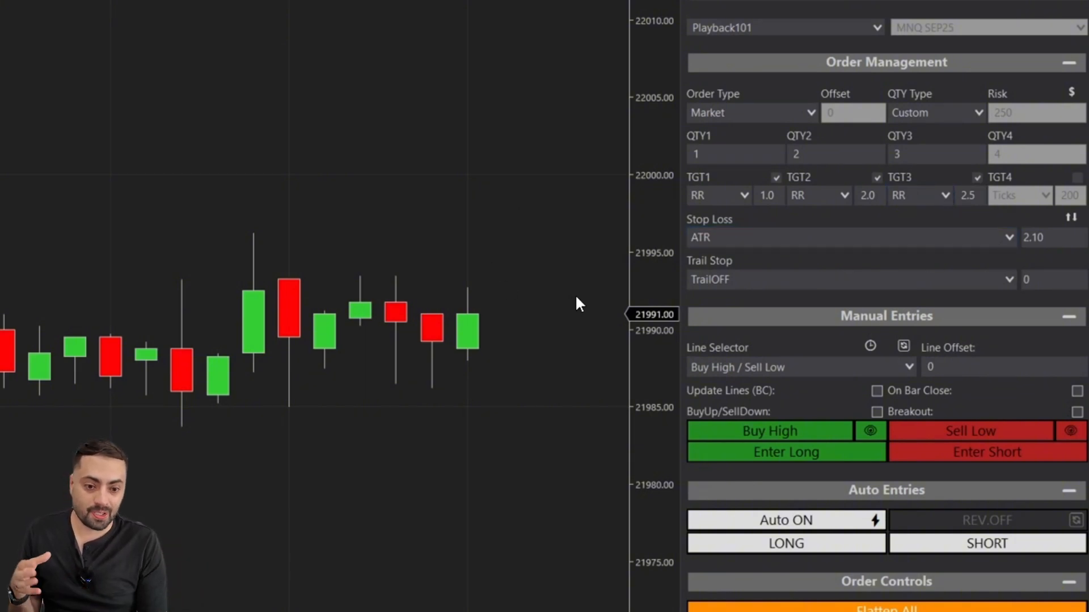
Step: Base the stop loss on HighLow with 0 offset instead of ATR
click(849, 237)
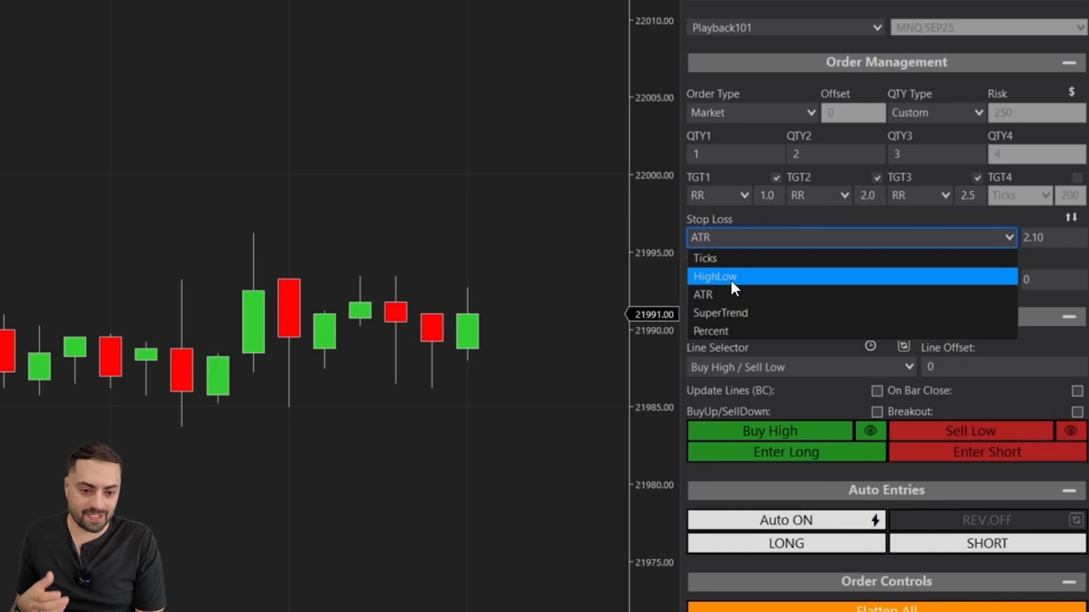
click(713, 276)
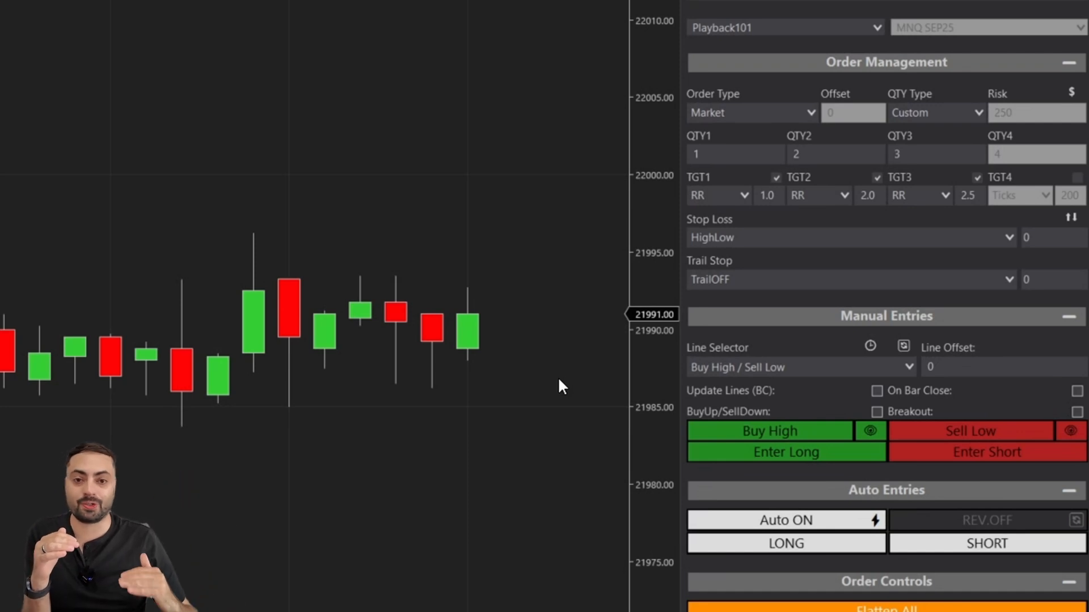
mouse_move(548, 359)
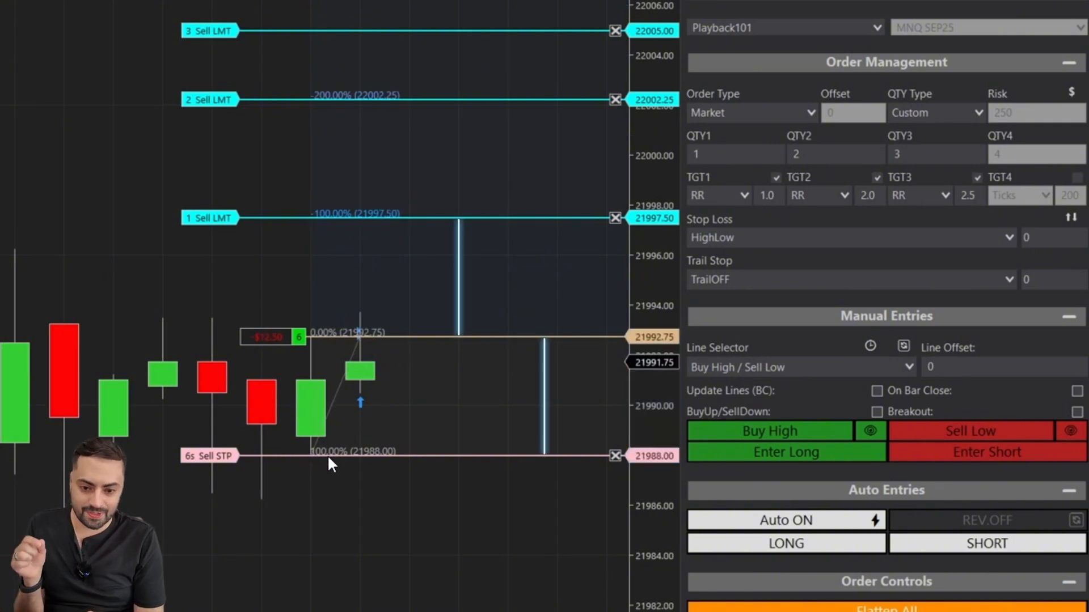
mouse_move(349, 476)
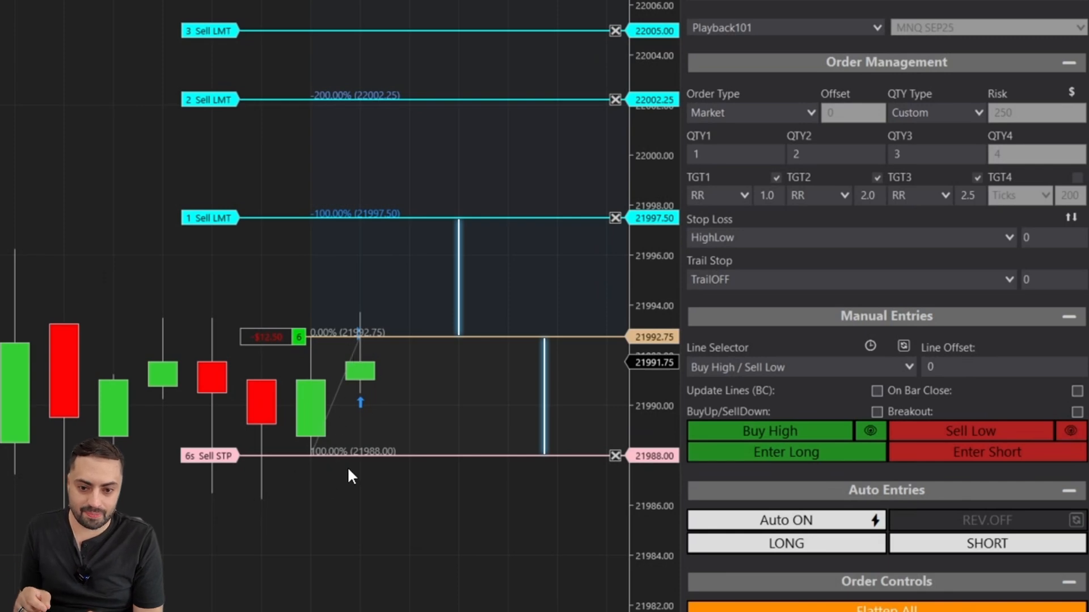
mouse_move(291, 178)
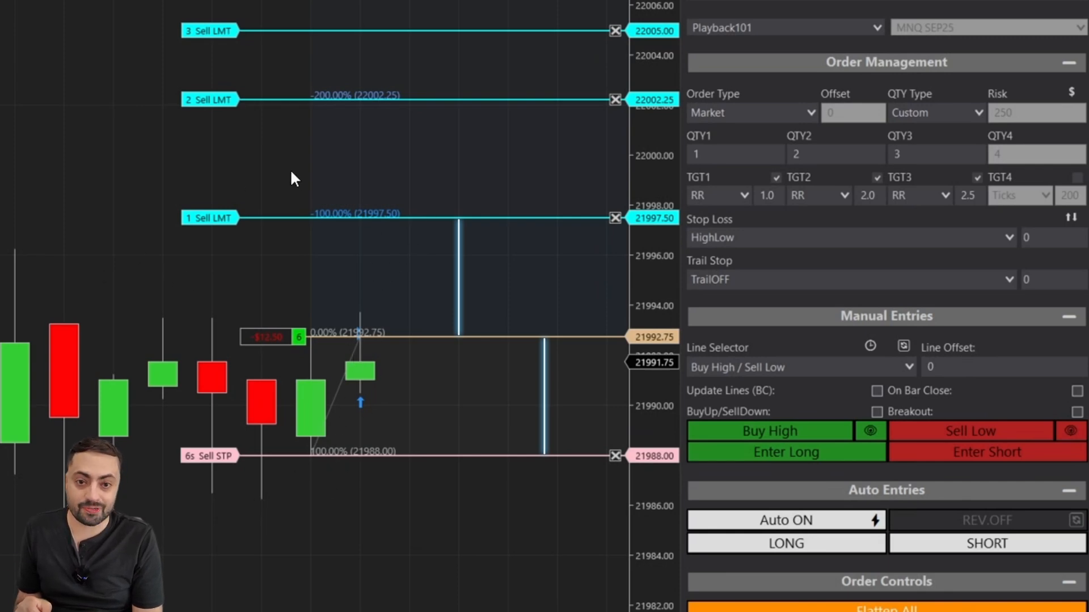
Step: Inspect the long's Sell LMT targets at 1.0, 2.0 and 2.5 stop ratios, focusing TGT1's 1.0 value
click(768, 195)
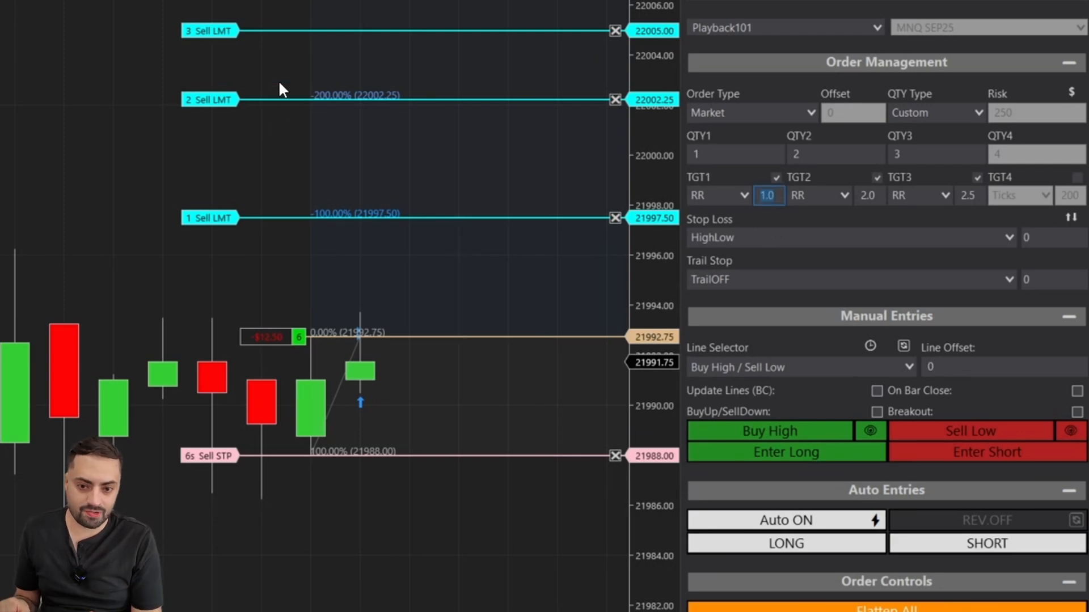
mouse_move(338, 104)
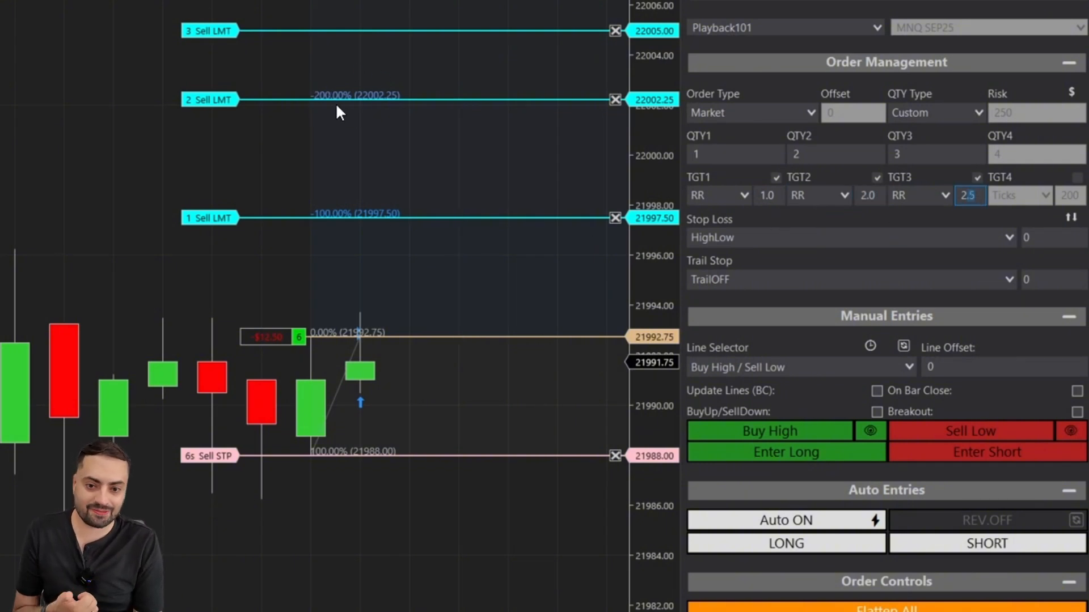
mouse_move(431, 408)
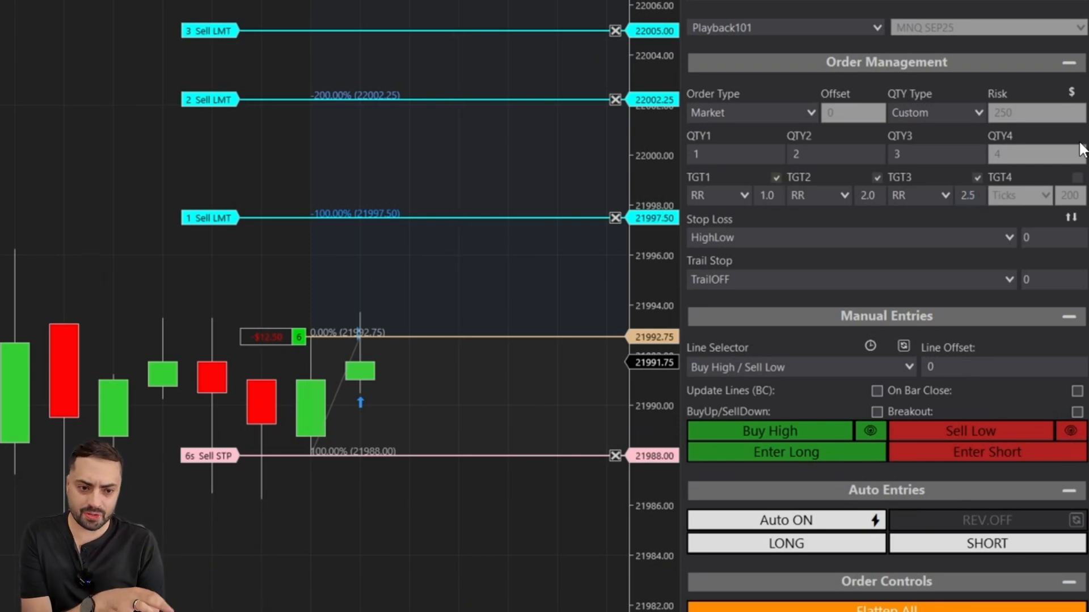
click(936, 112)
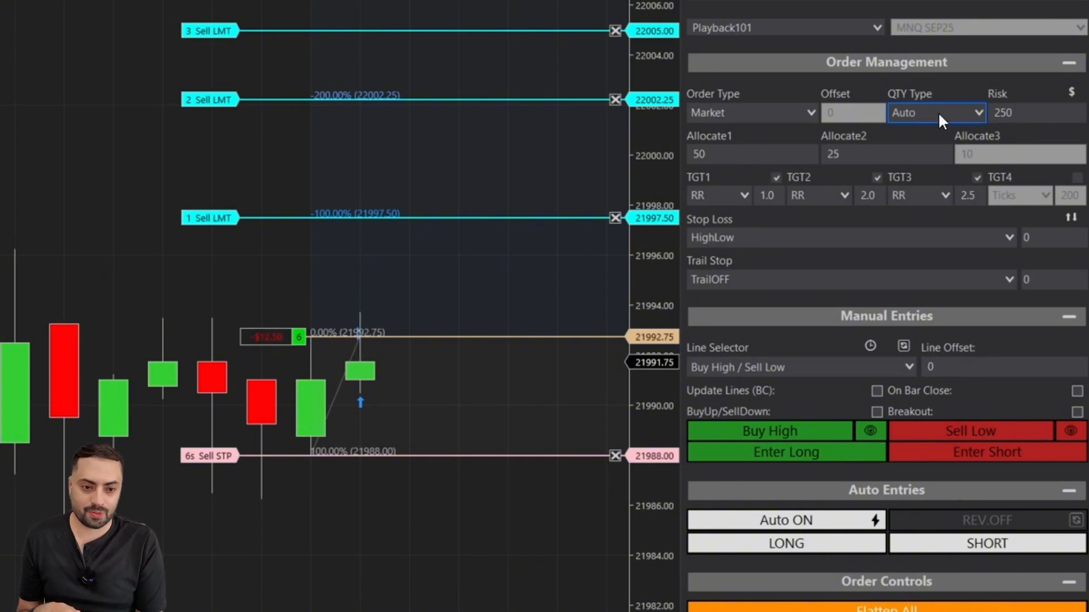
mouse_move(836, 402)
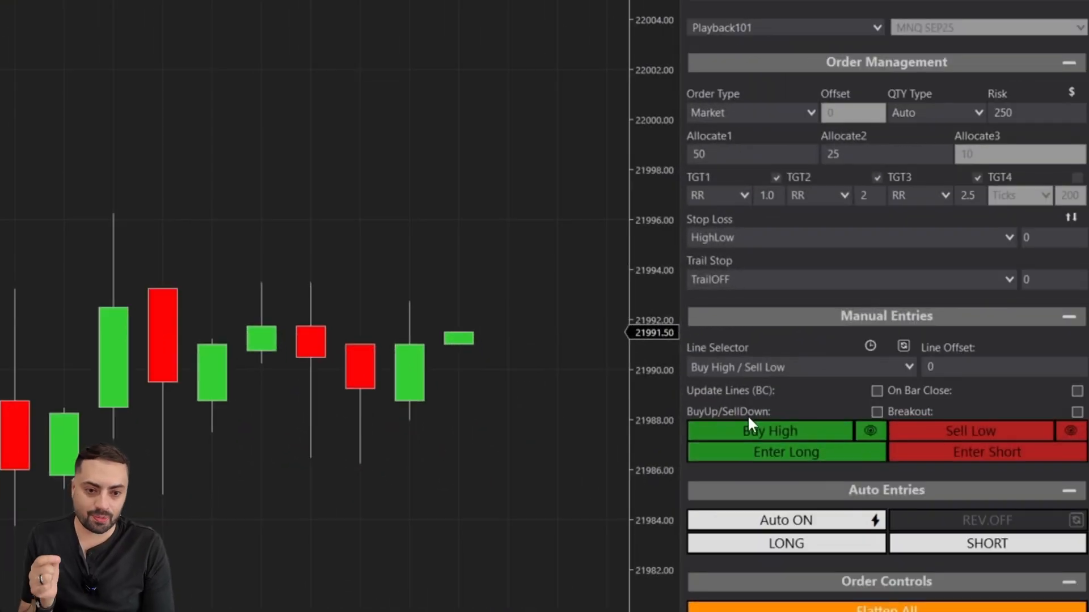
Step: Set TGT1–TGT3 to ATR at 1.5, 2.1 and 5.0 and add an ATR indicator panel to the chart
click(719, 195)
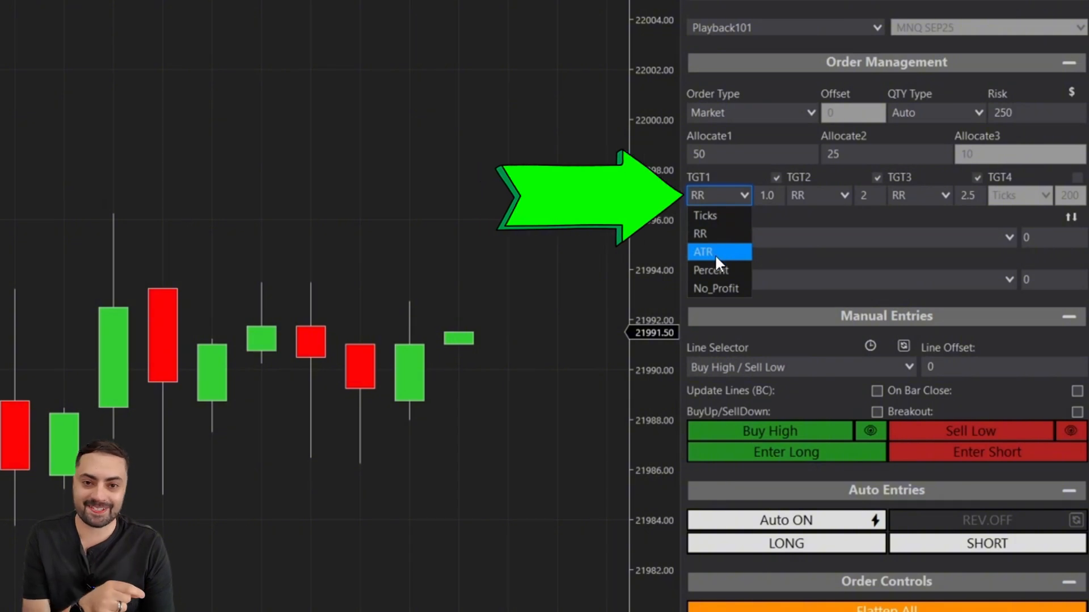
click(700, 252)
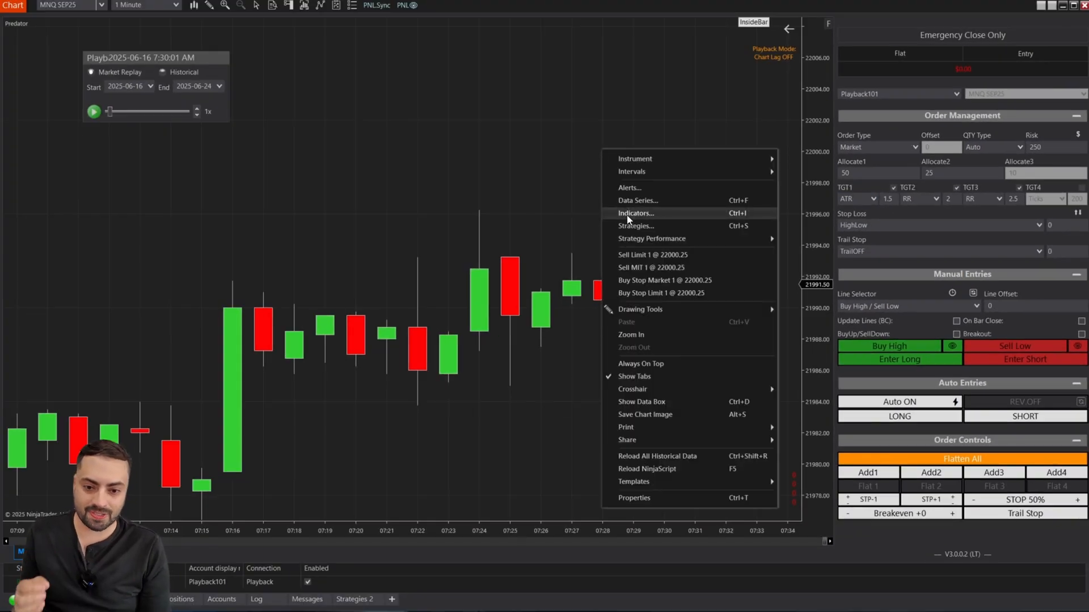
click(635, 213)
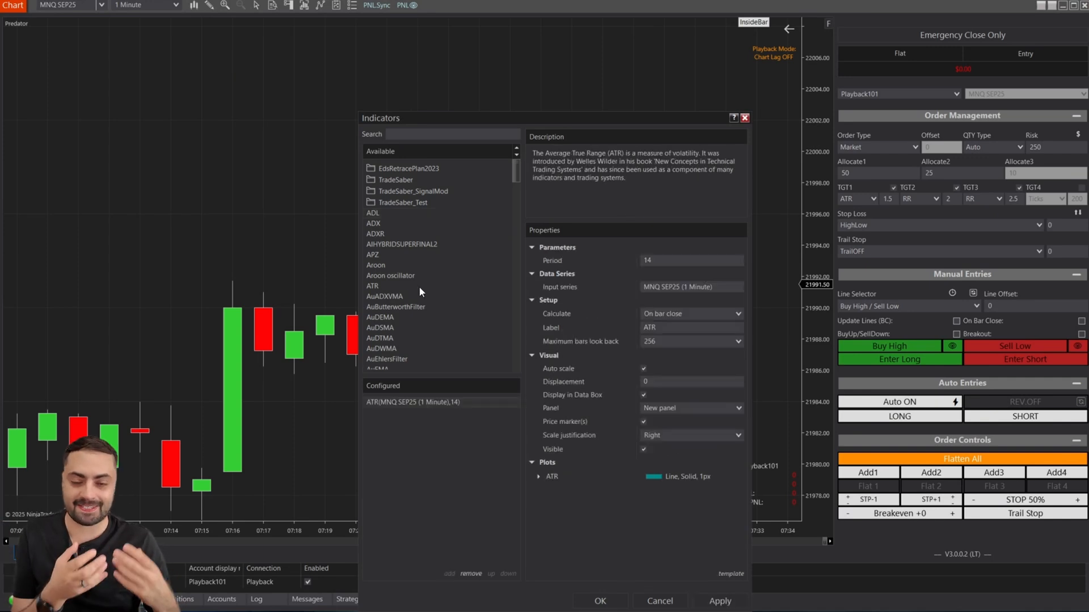
click(719, 601)
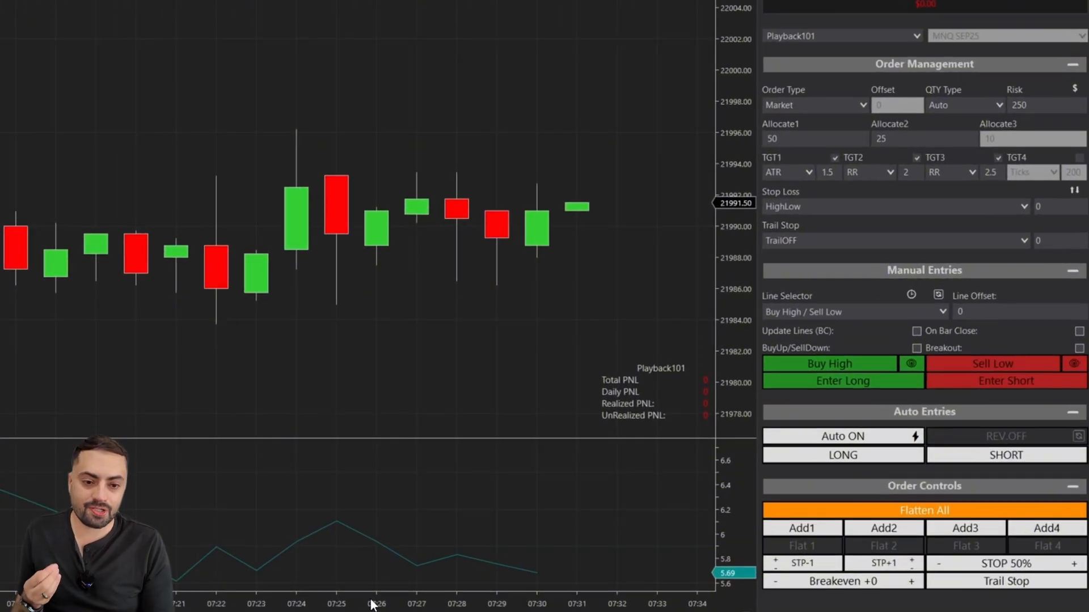
click(870, 173)
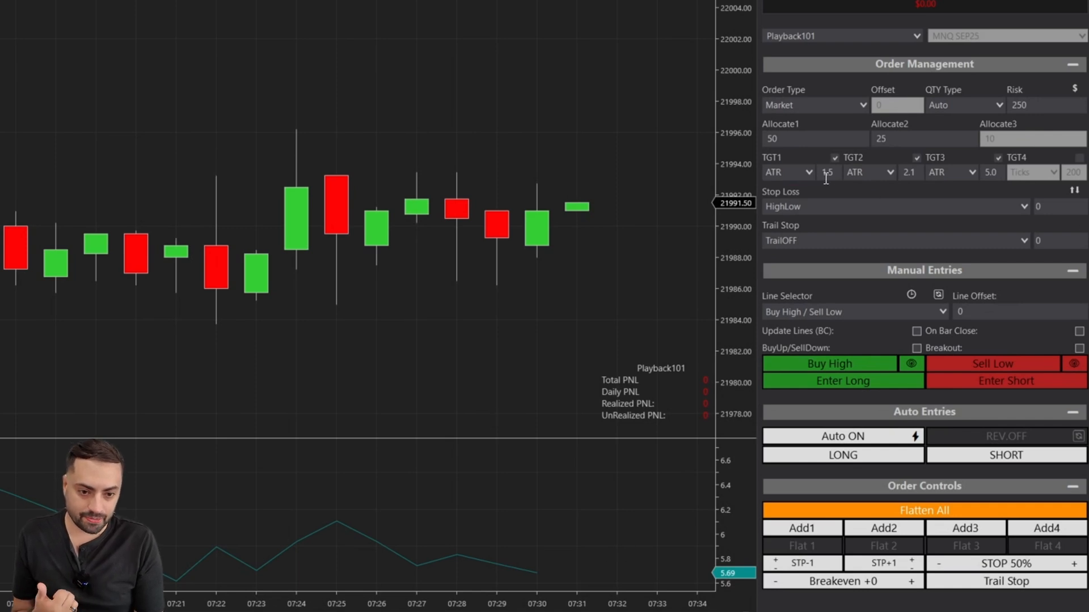
Step: Lower TGT1's ATR multiple from 1.5 to 1.0, keeping TGT2 and TGT3 at 2.1 and 5.0
click(828, 172)
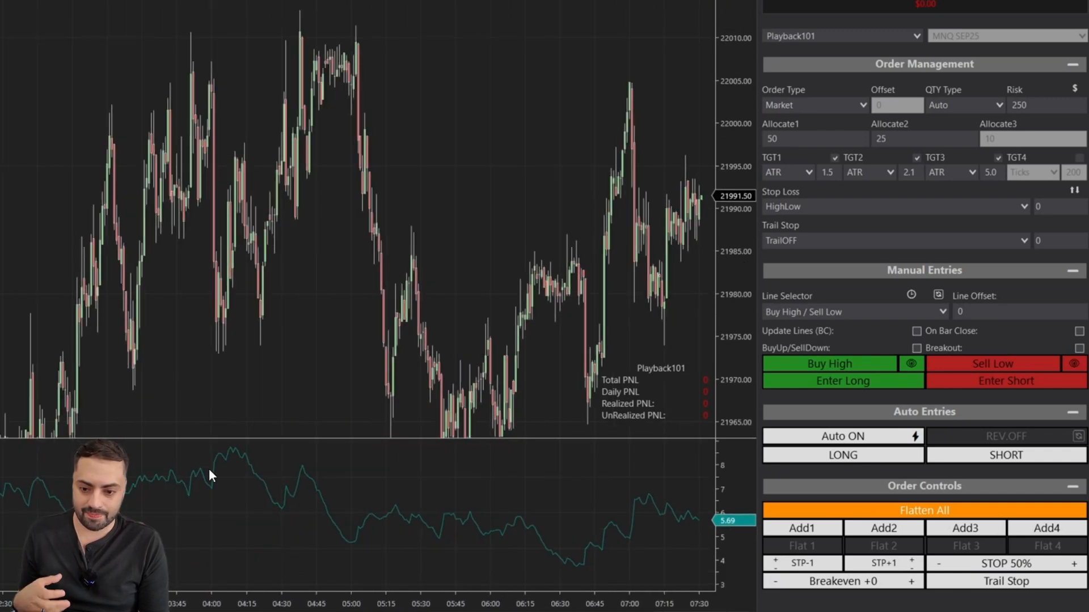
mouse_move(194, 171)
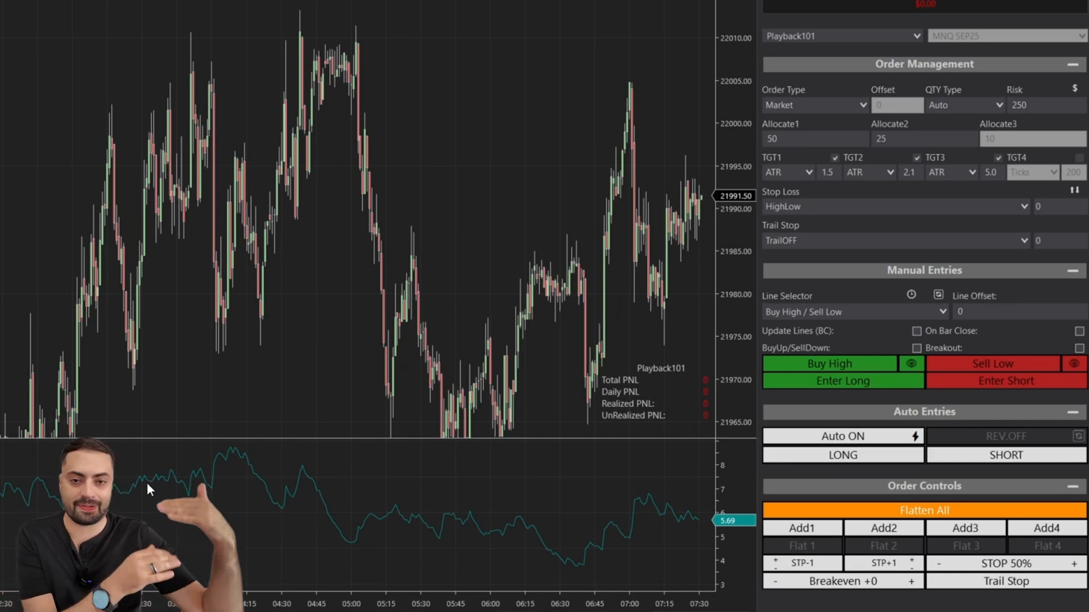
click(788, 173)
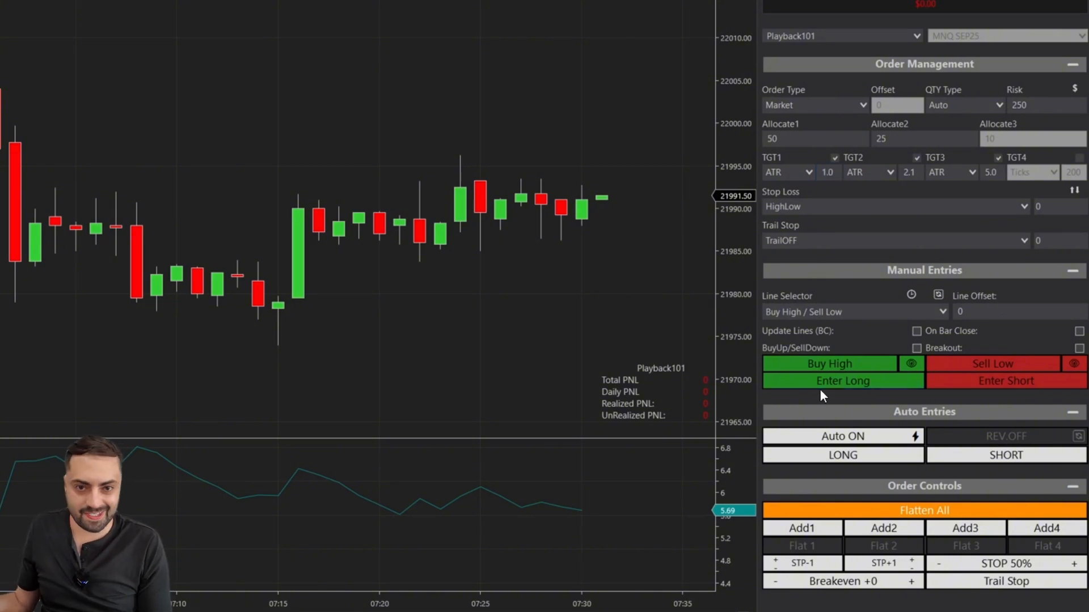
Step: Enter a 10-contract long and compute 21997 − 21991.75 = 5.25 points in Calculator
click(843, 381)
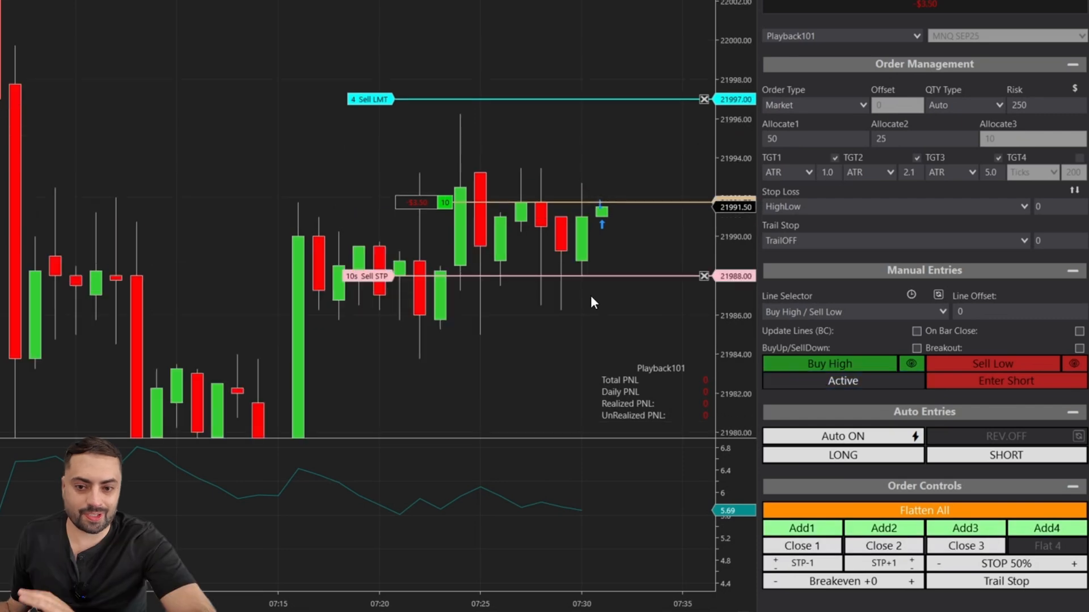
mouse_move(500, 308)
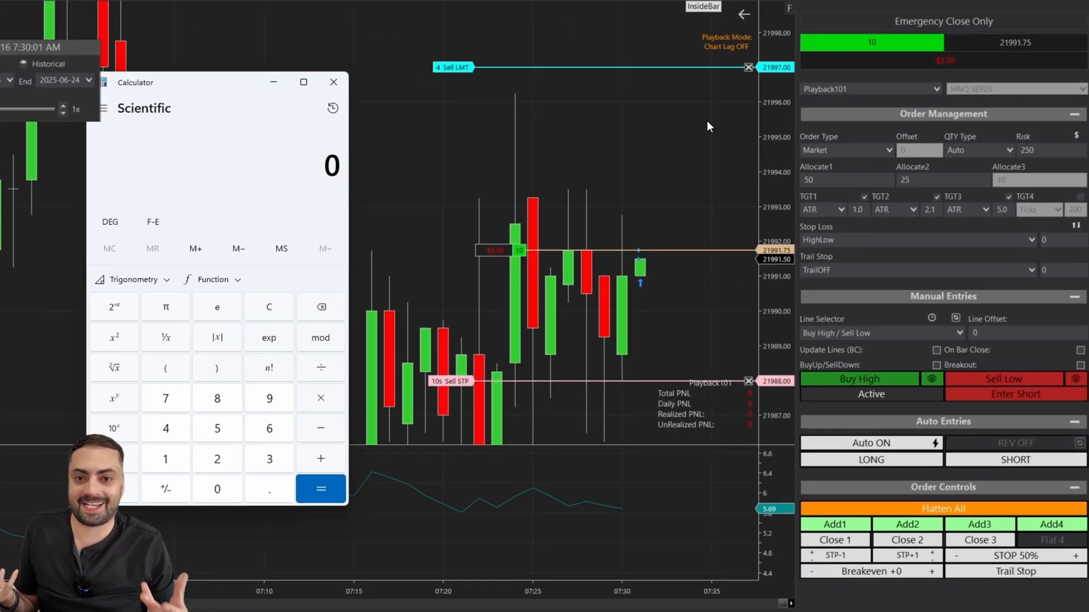
click(217, 458)
text(21997 - 21991.75 =)
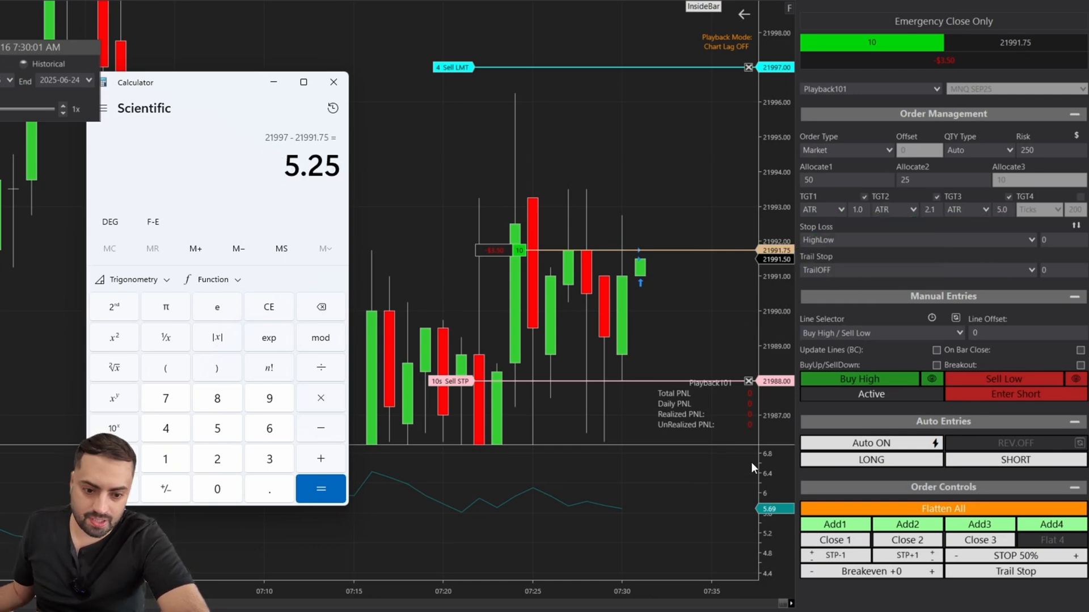
mouse_move(435, 88)
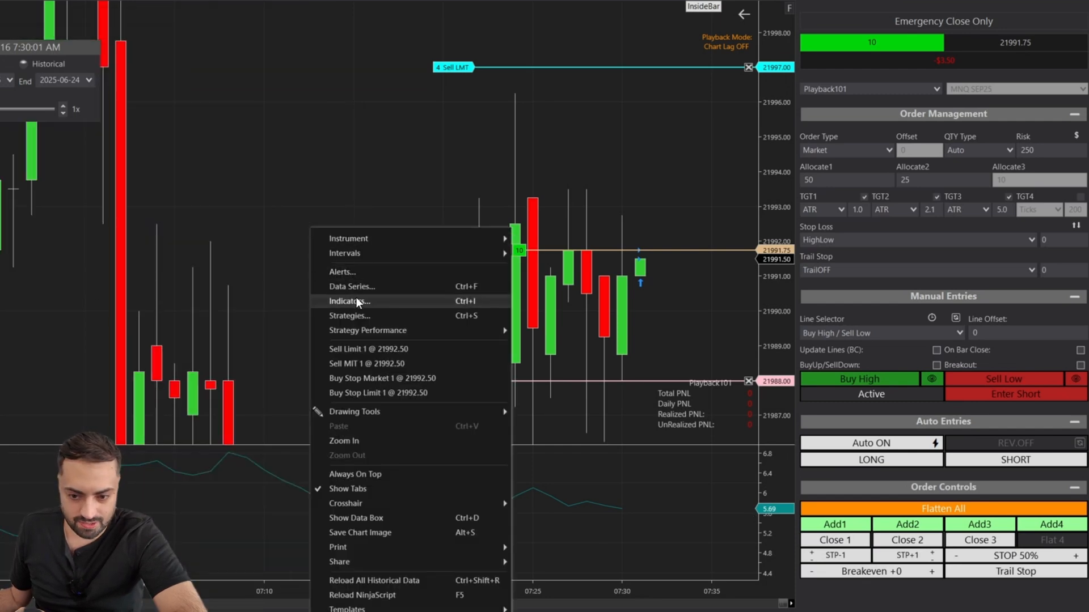
Step: Check the ATR indicator's period-14 settings in the Indicators dialog and close it
click(350, 300)
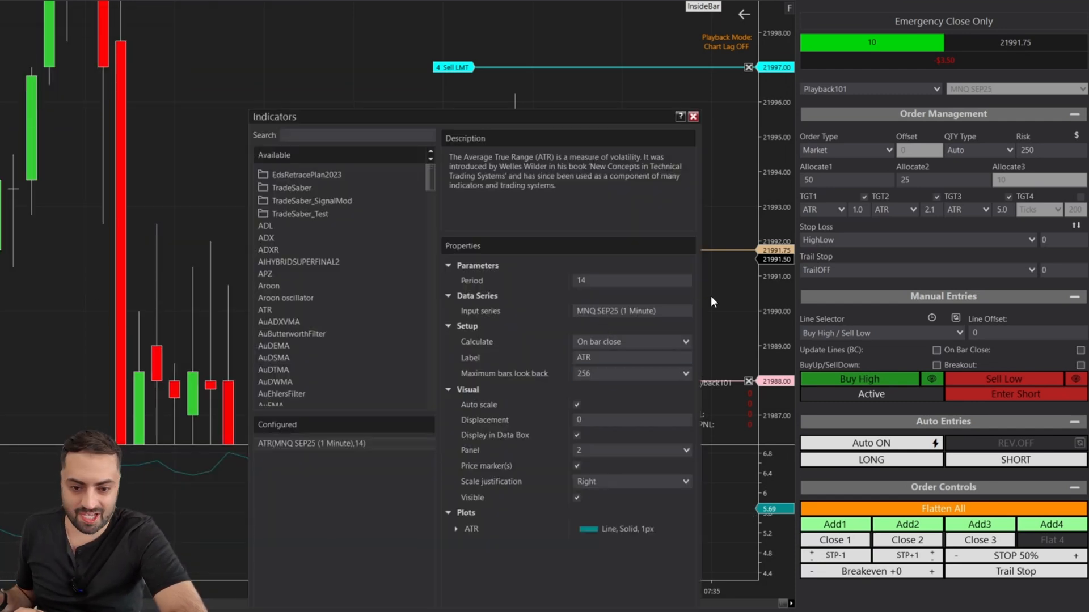
click(631, 341)
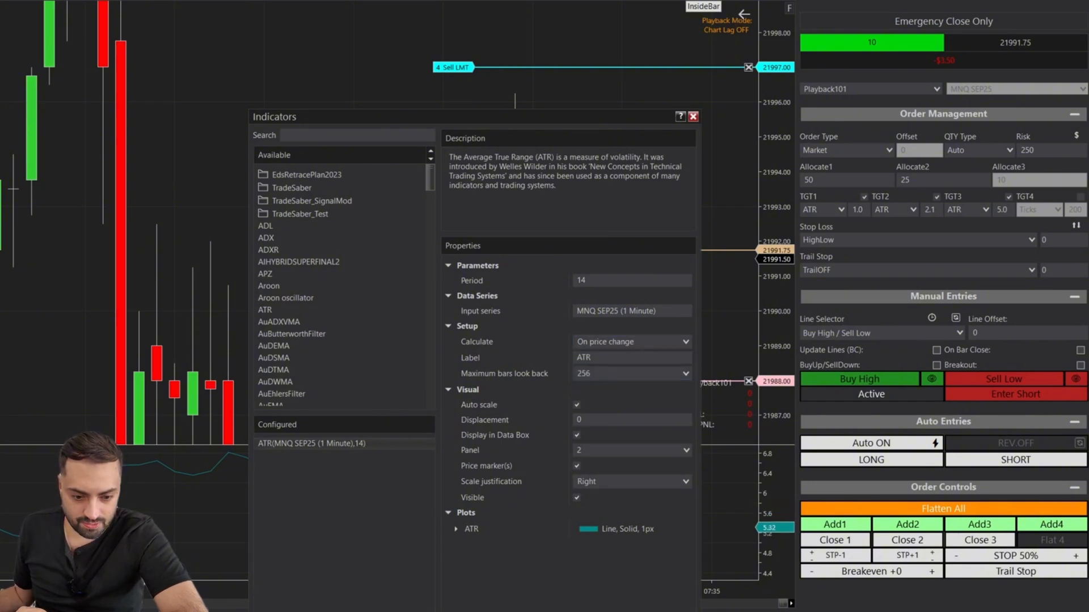
click(692, 116)
text(21997 - 21991.75 =)
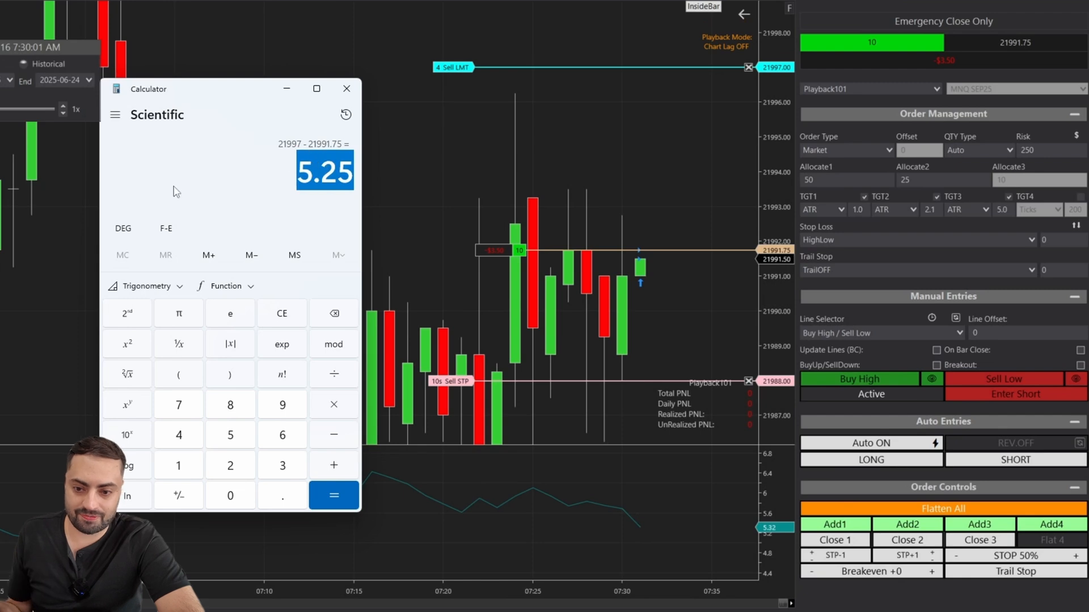
Step: Compute 5.32 × 2.1 = 11.172 and add it to 21991.75 in Calculator, then close Calculator
click(346, 88)
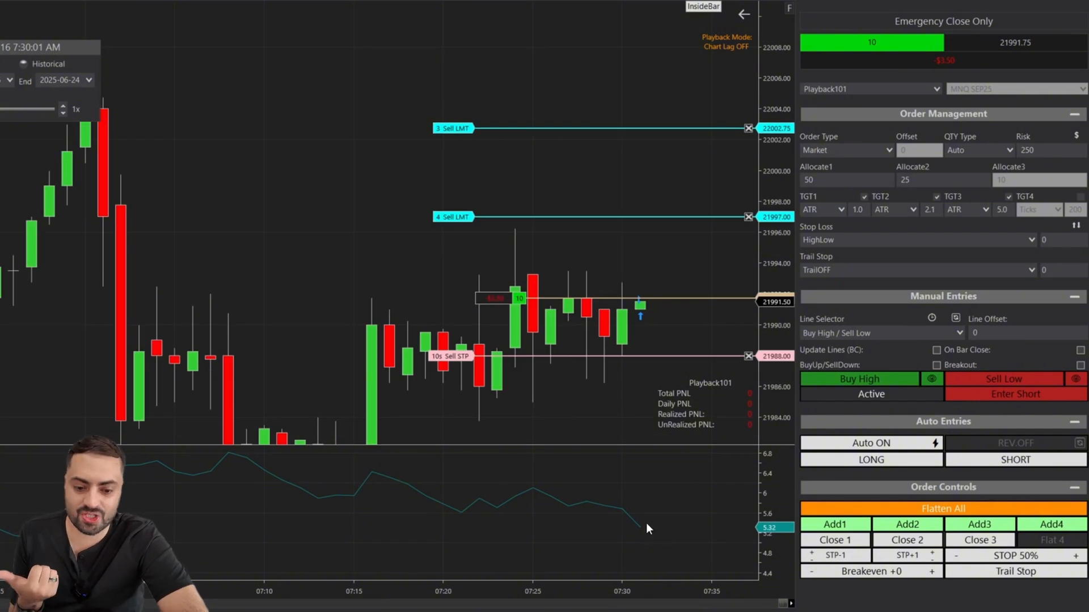
mouse_move(127, 243)
text(5.32)
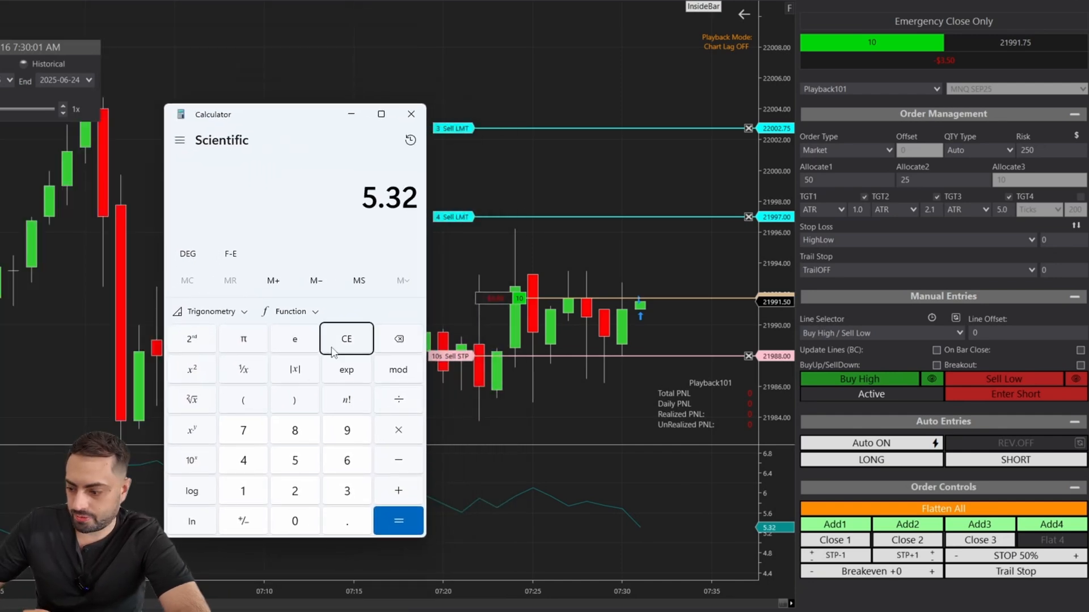
click(398, 521)
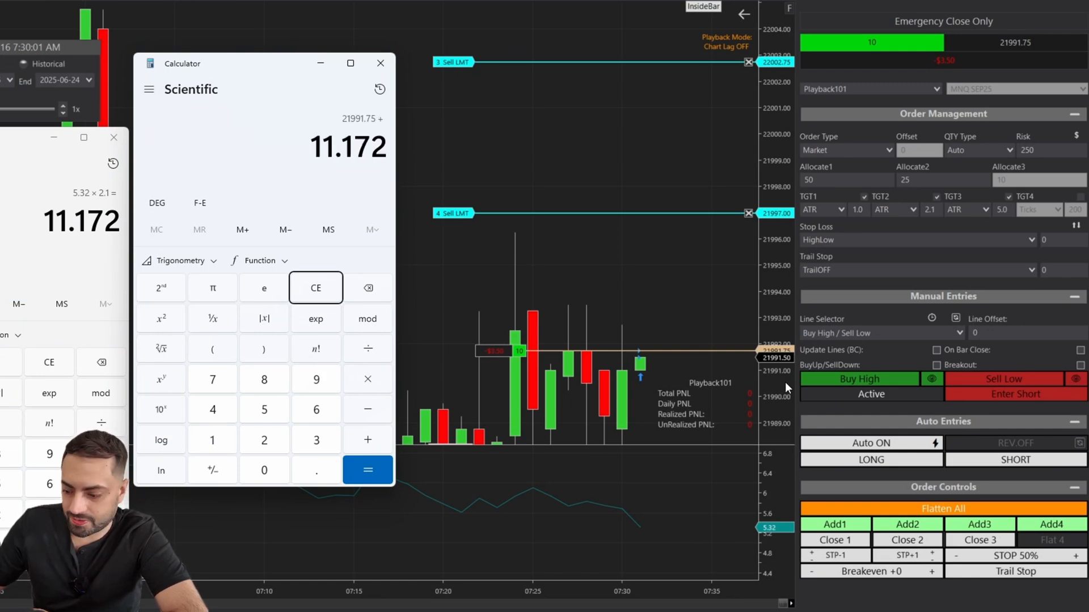
click(368, 469)
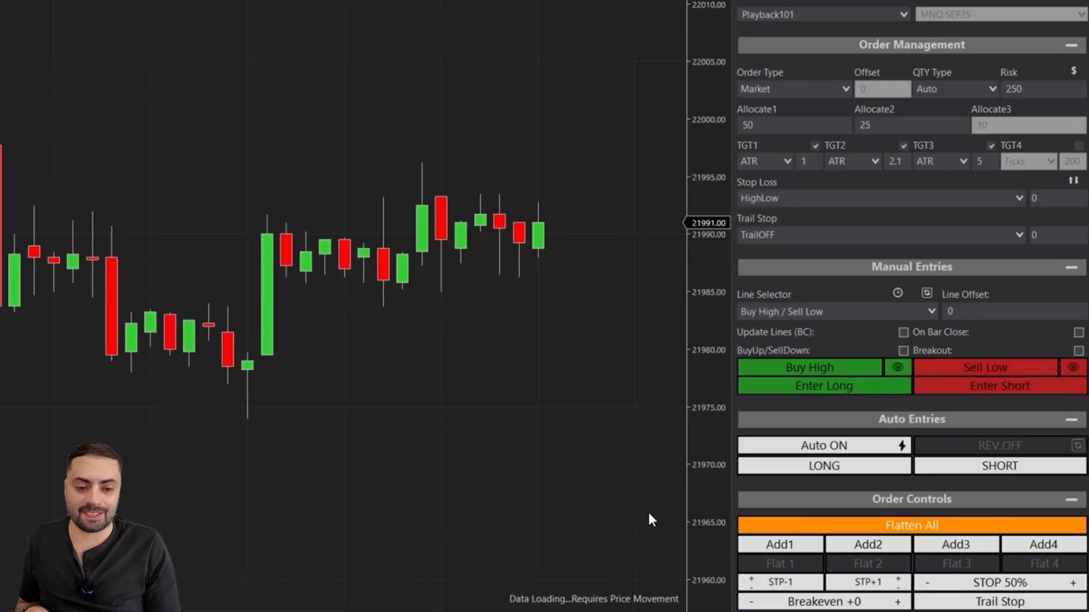
Step: Set TGT1–TGT3 to Percent at 0.2, 0.5 and 1.0 and QTY Type to Custom
click(763, 161)
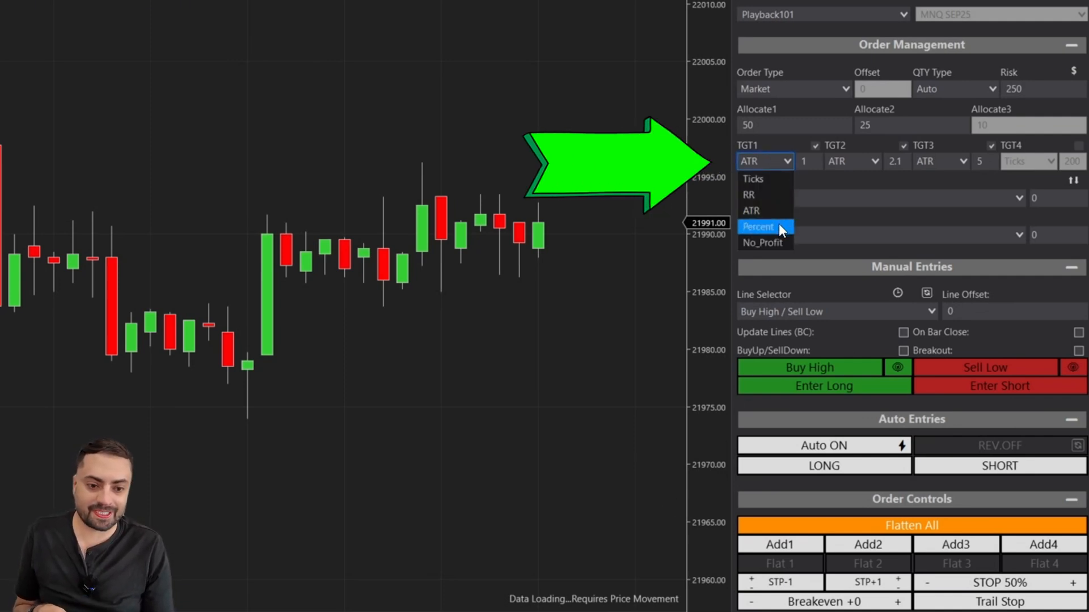
click(757, 226)
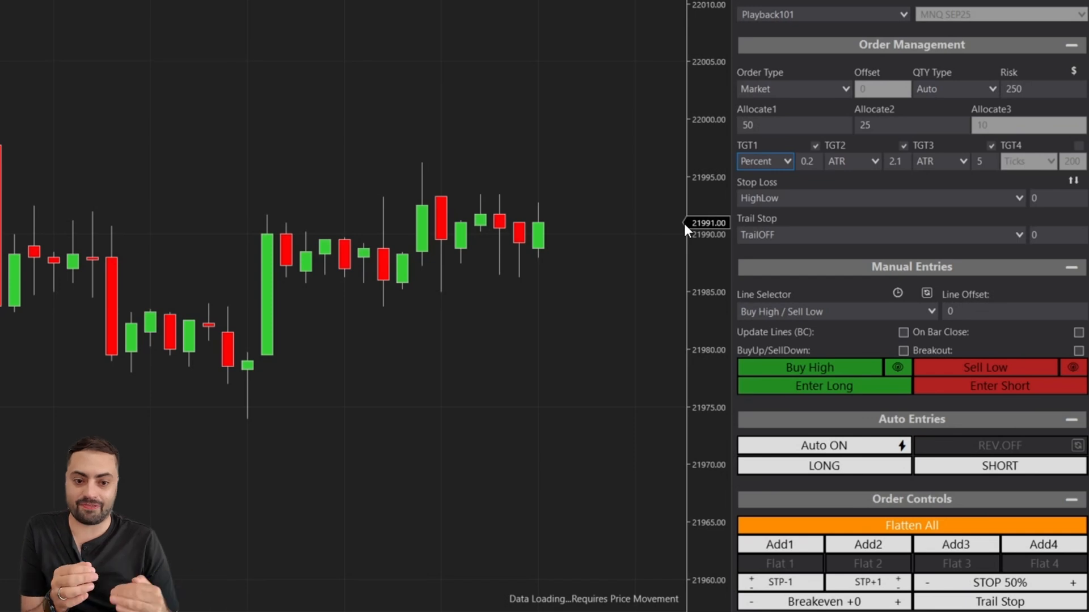
click(852, 161)
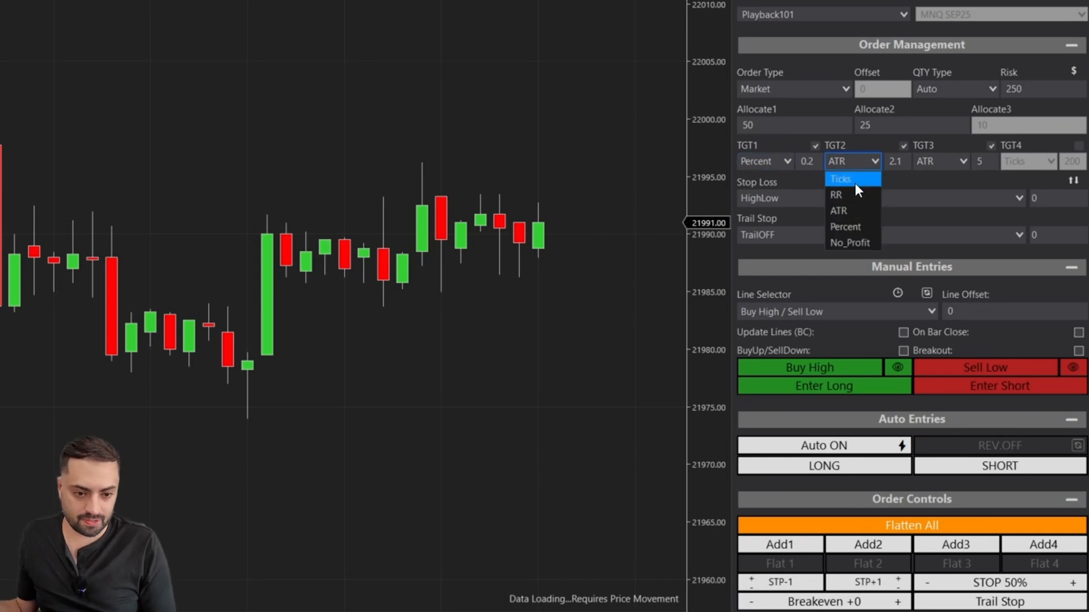
click(845, 227)
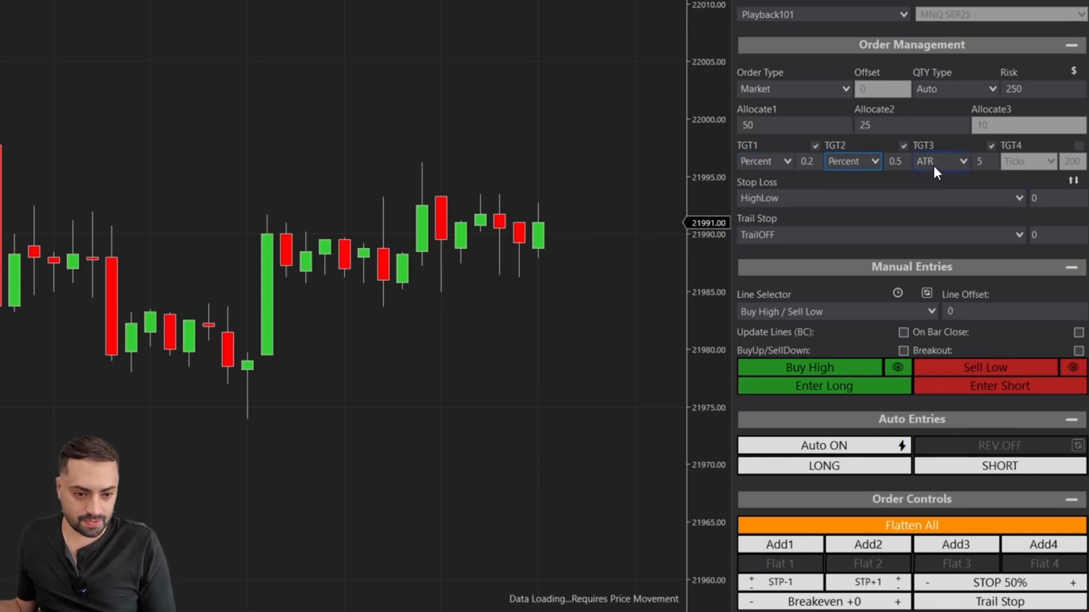
click(940, 161)
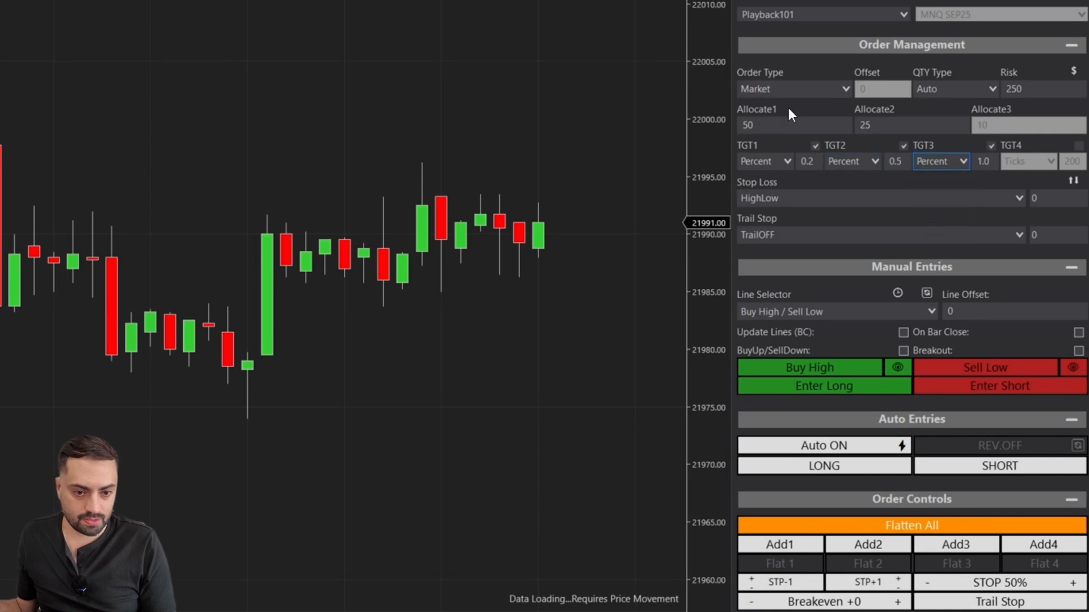
click(955, 89)
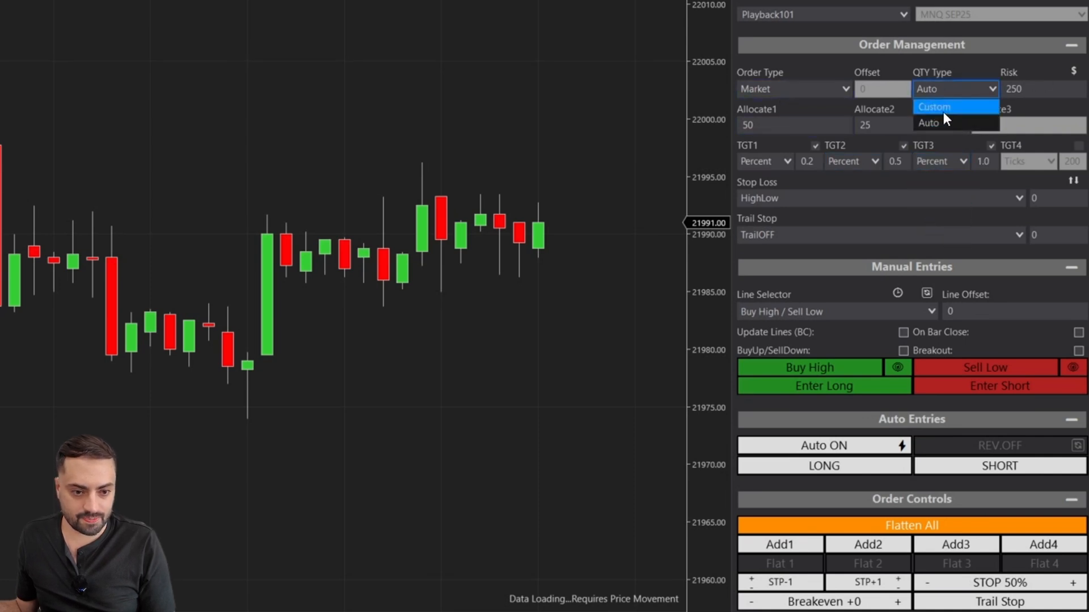
click(933, 107)
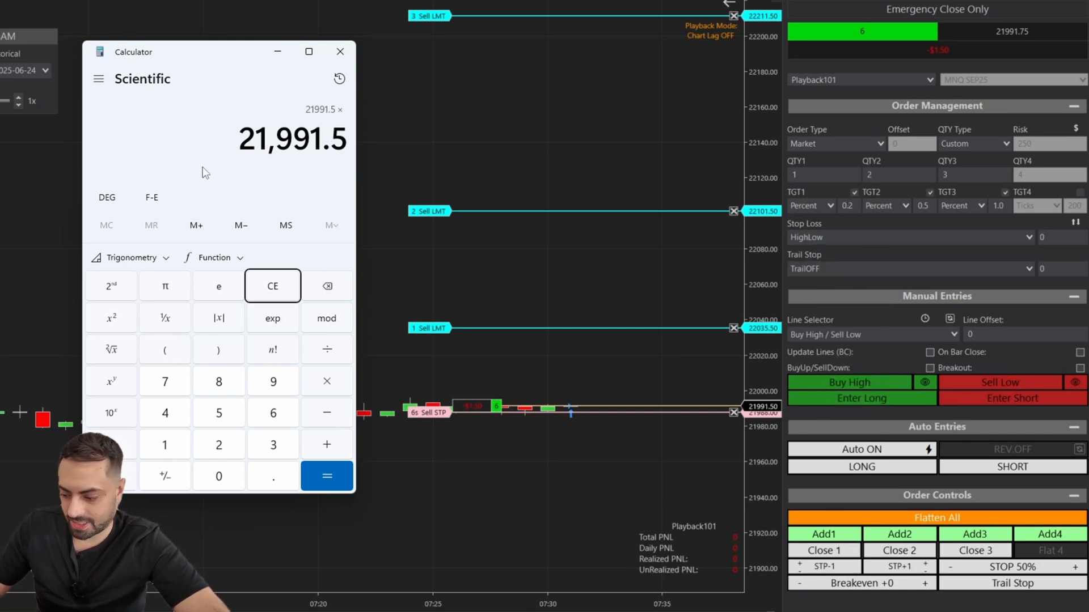
Step: Compute 21991.5 × 0.002 = 43.983 and × 0.005 = 109.9575 in Calculator, then close it
click(272, 286)
text(0.002)
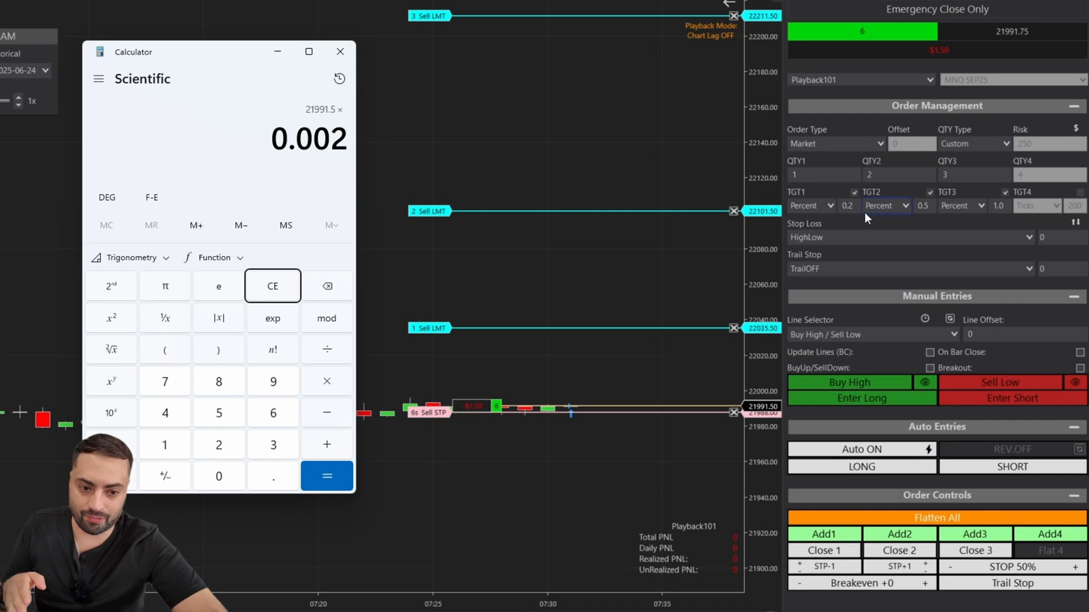
click(326, 477)
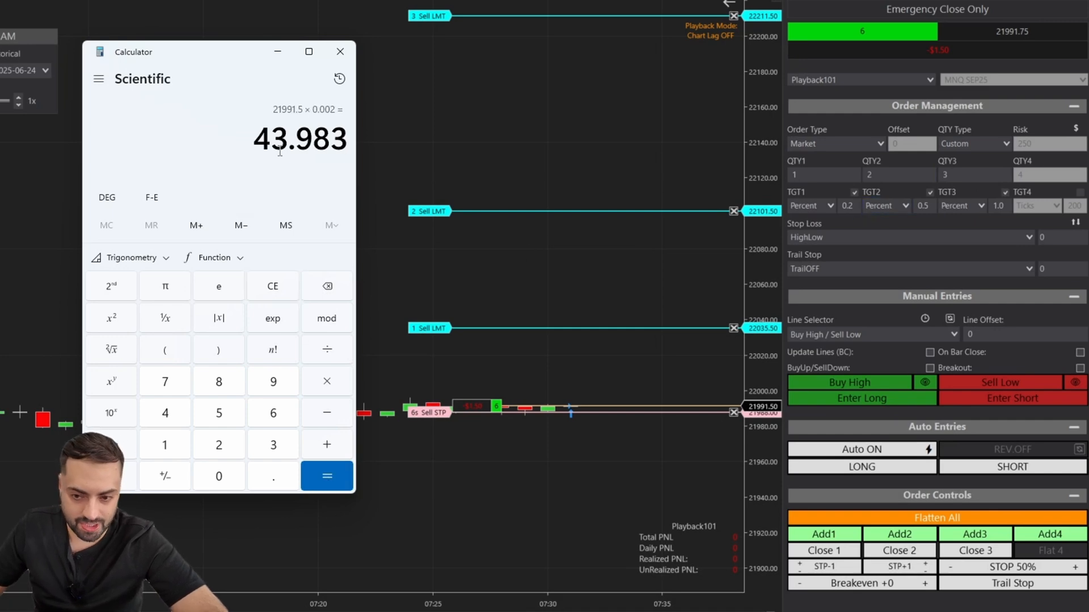
mouse_move(360, 140)
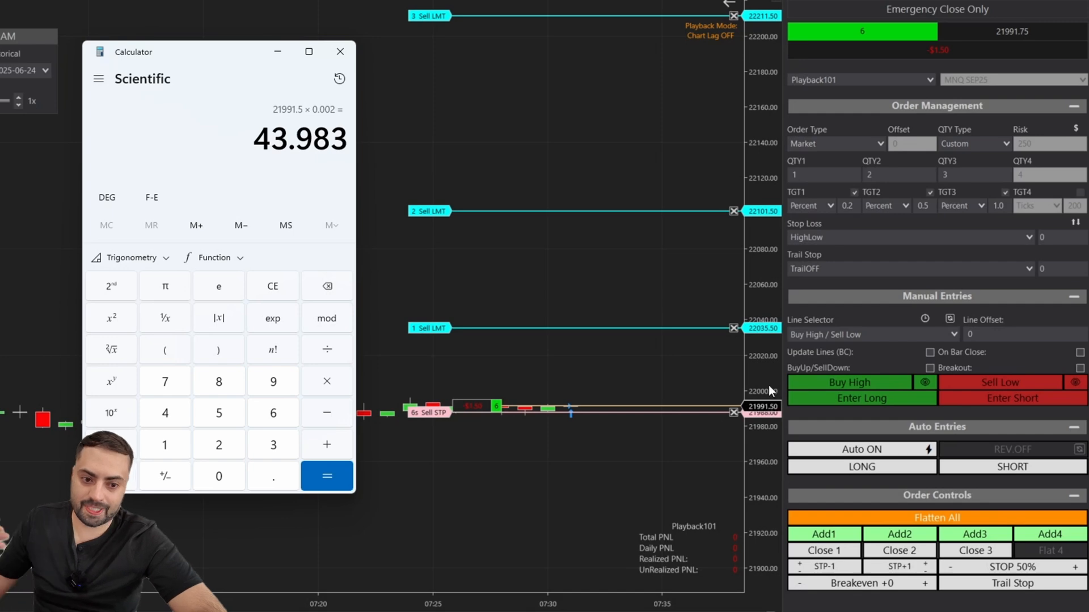
mouse_move(563, 281)
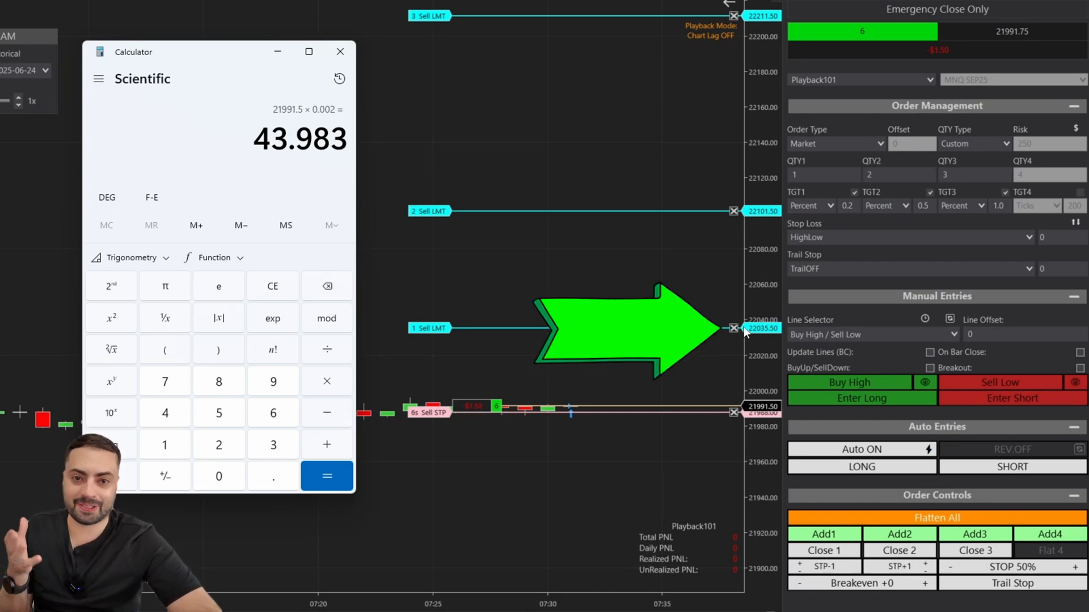
click(272, 286)
text(0.005)
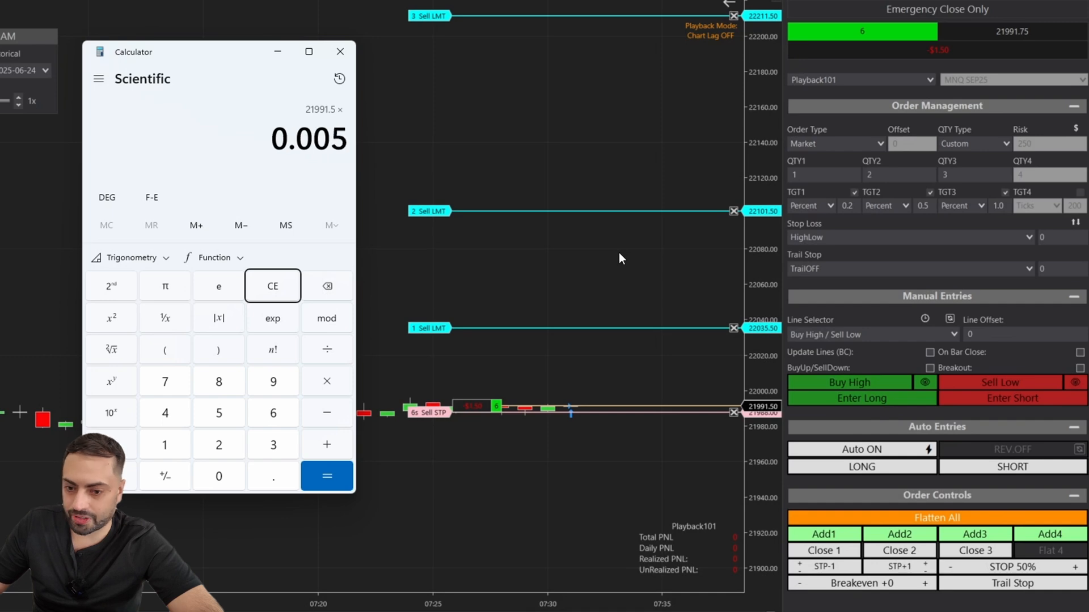
click(327, 476)
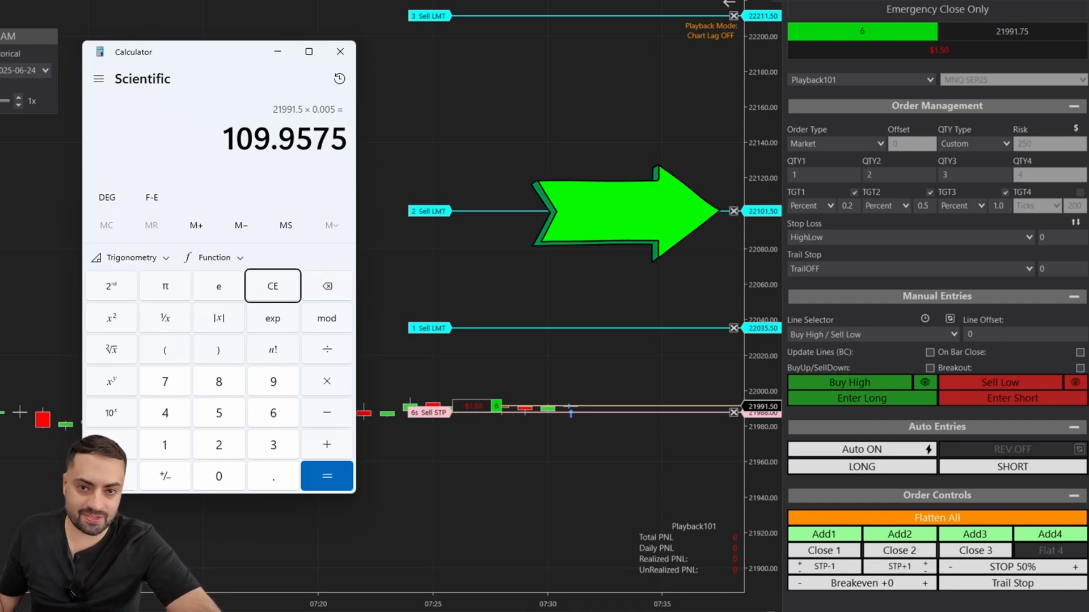
click(340, 51)
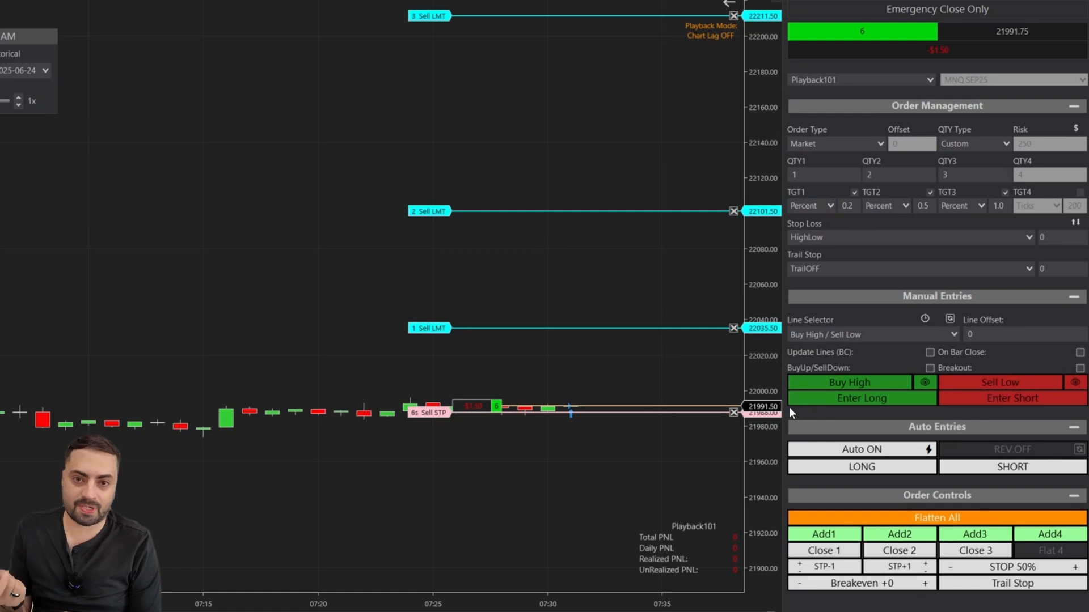
mouse_move(582, 392)
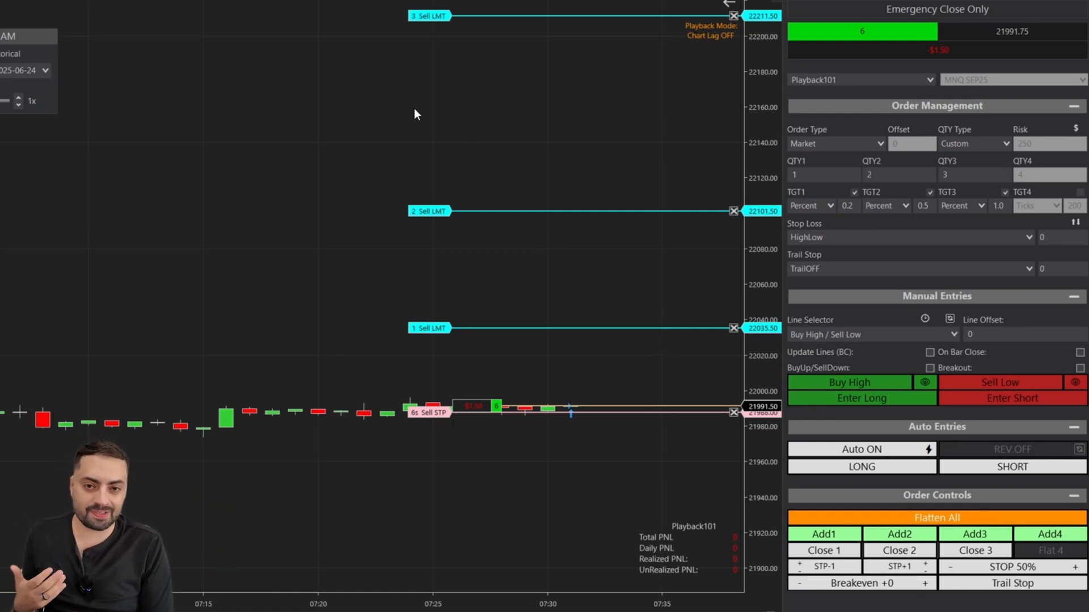
Step: Set TGT1 to No_Profit so that portion runs without a target
click(811, 205)
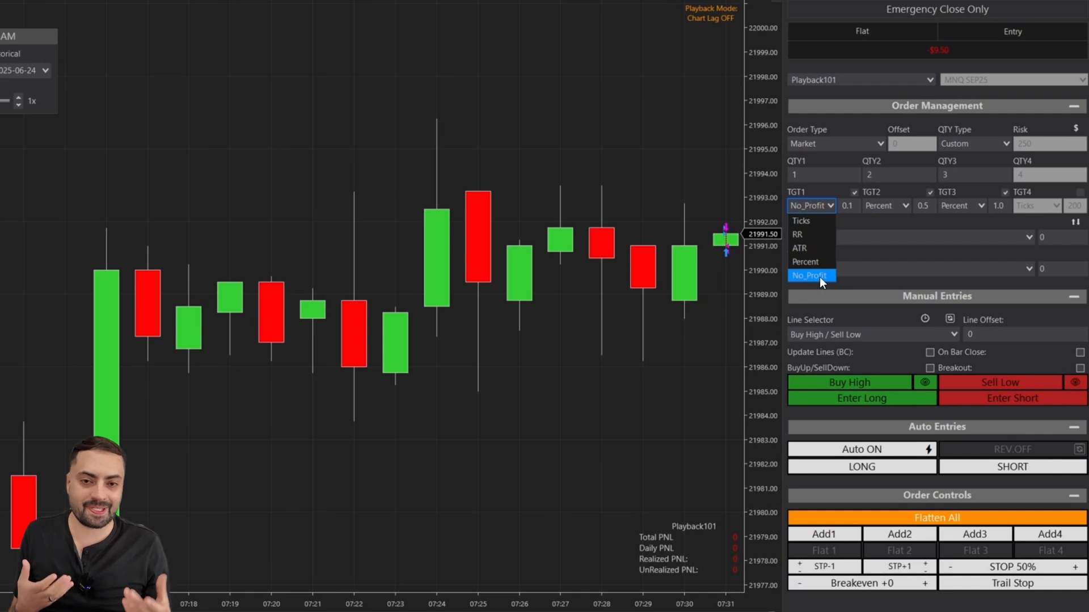
click(811, 275)
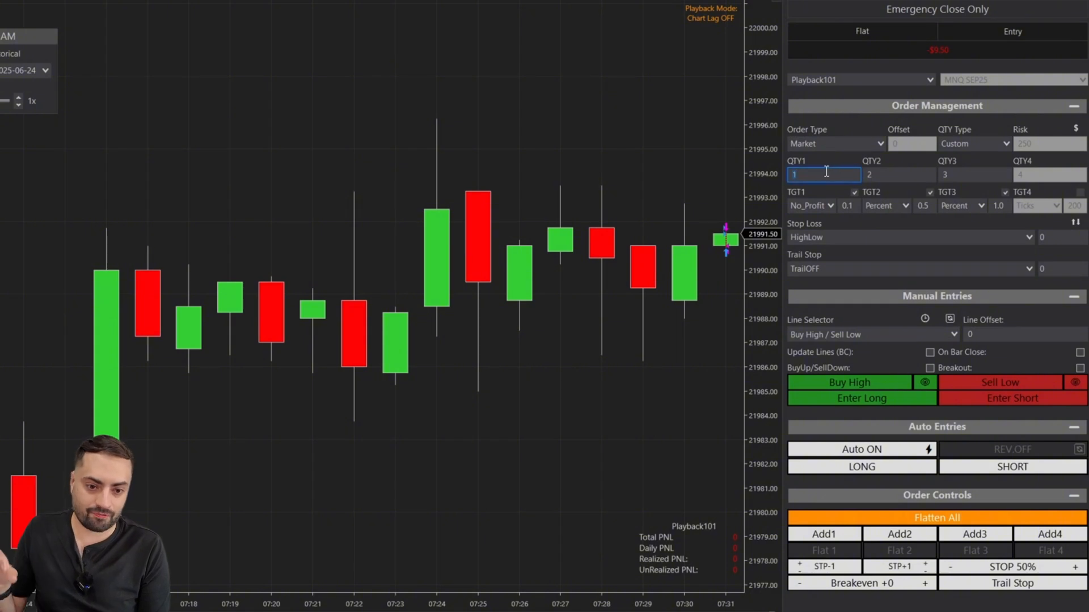
click(810, 206)
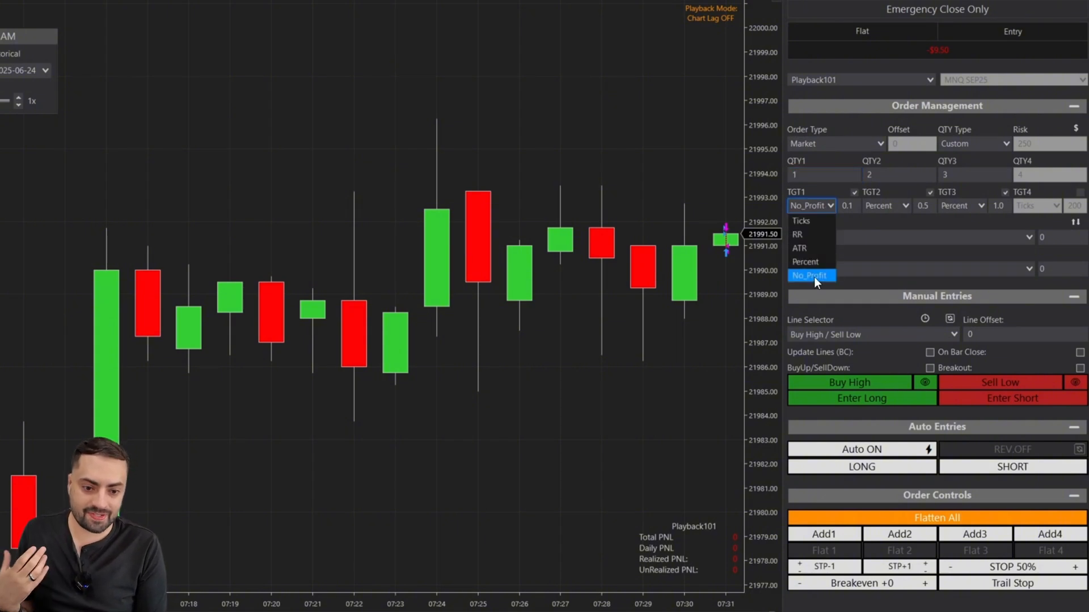